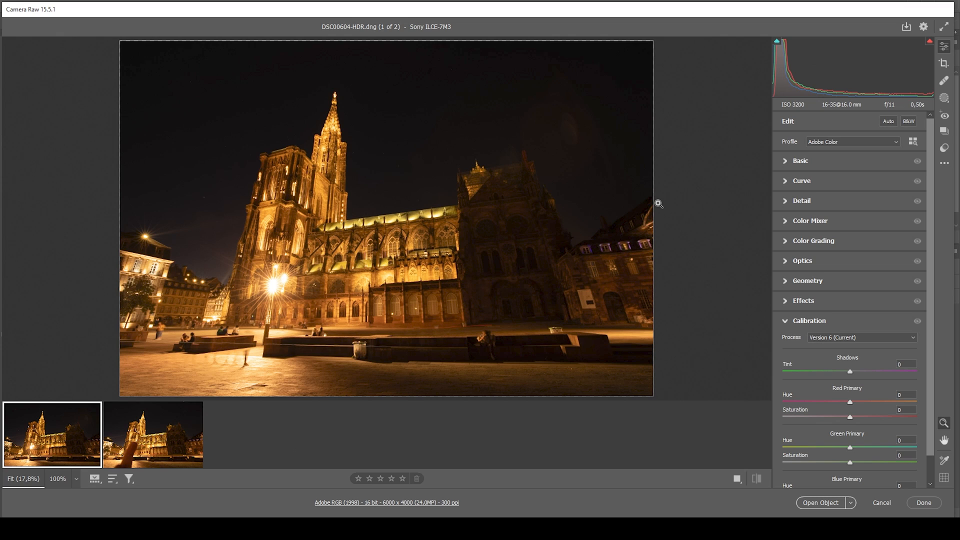
mouse_move(598, 273)
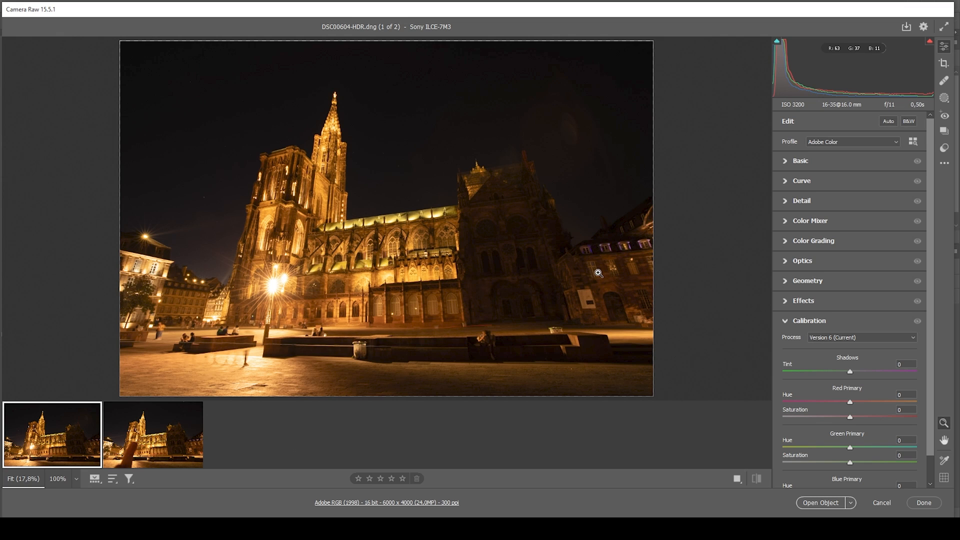
mouse_move(509, 373)
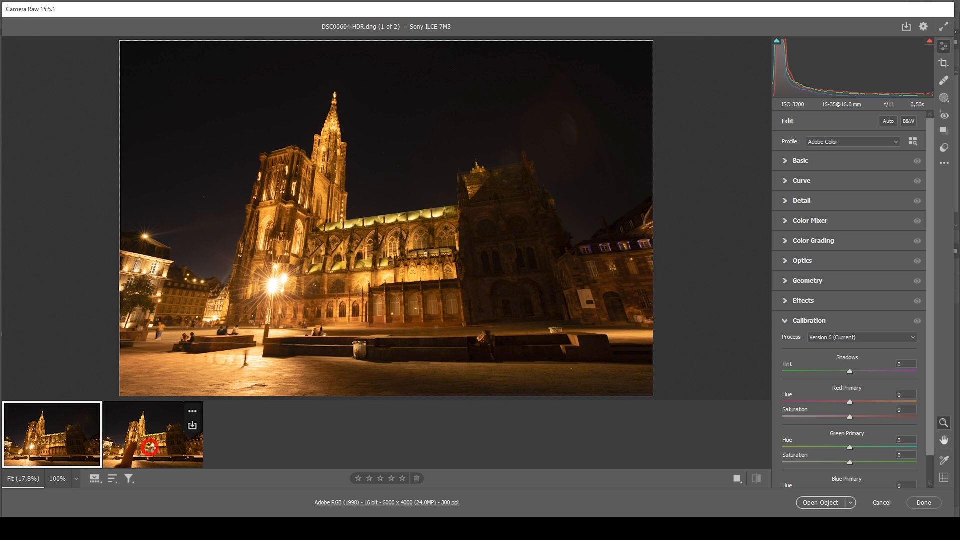
Compare the second photo with the finger, then return to the first cathedral photo
left_click(152, 433)
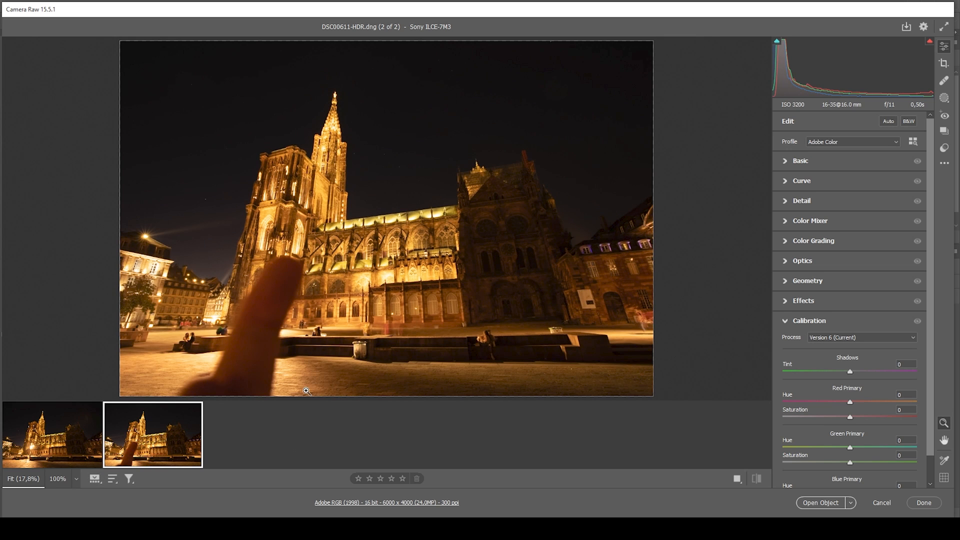
mouse_move(272, 308)
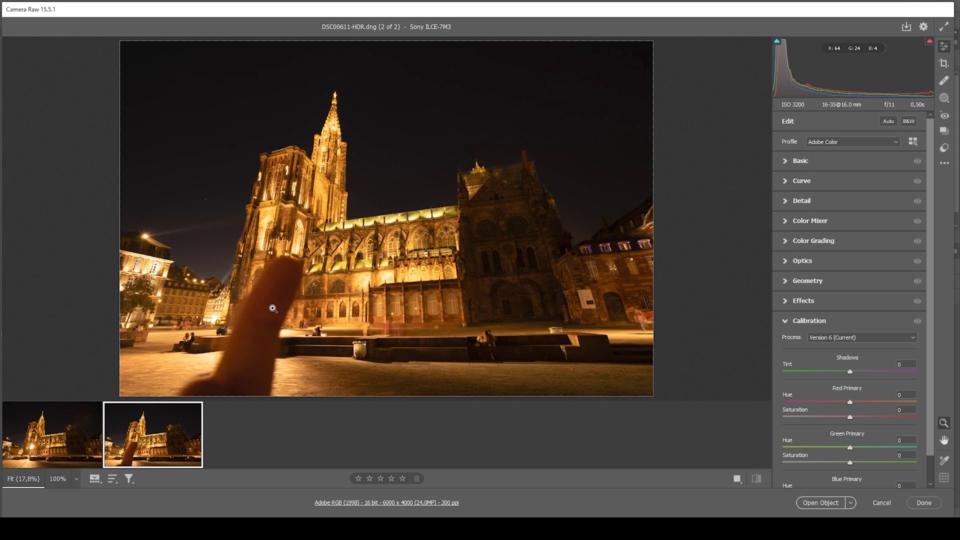
mouse_move(320, 315)
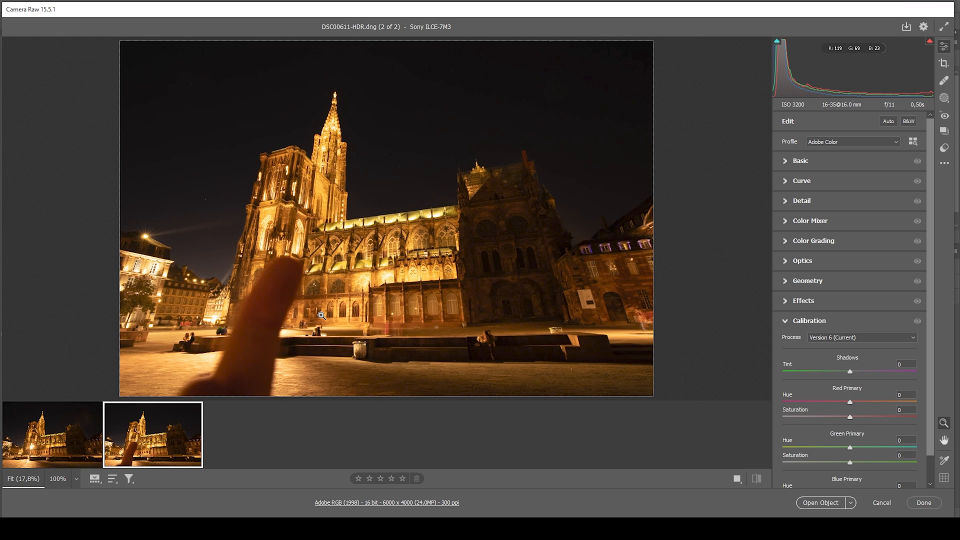
mouse_move(50, 448)
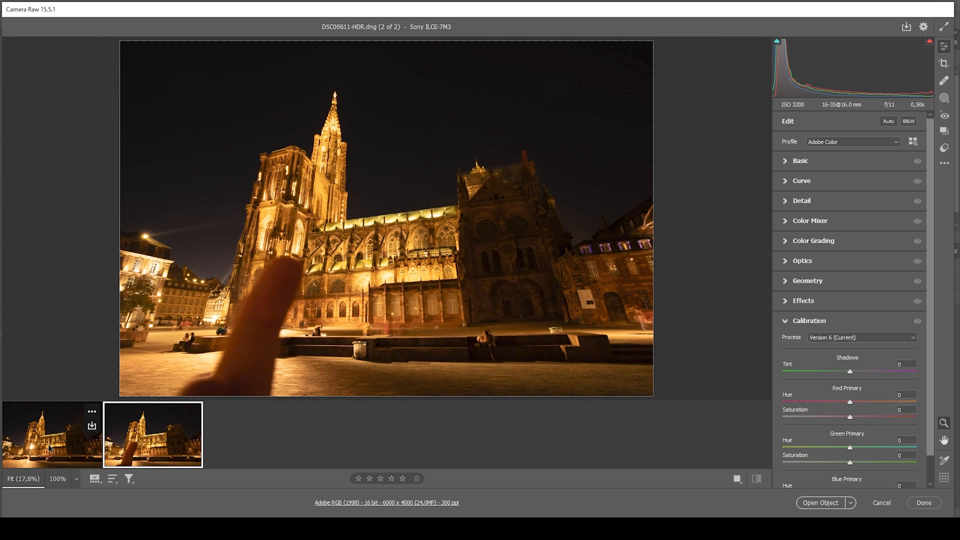
left_click(52, 434)
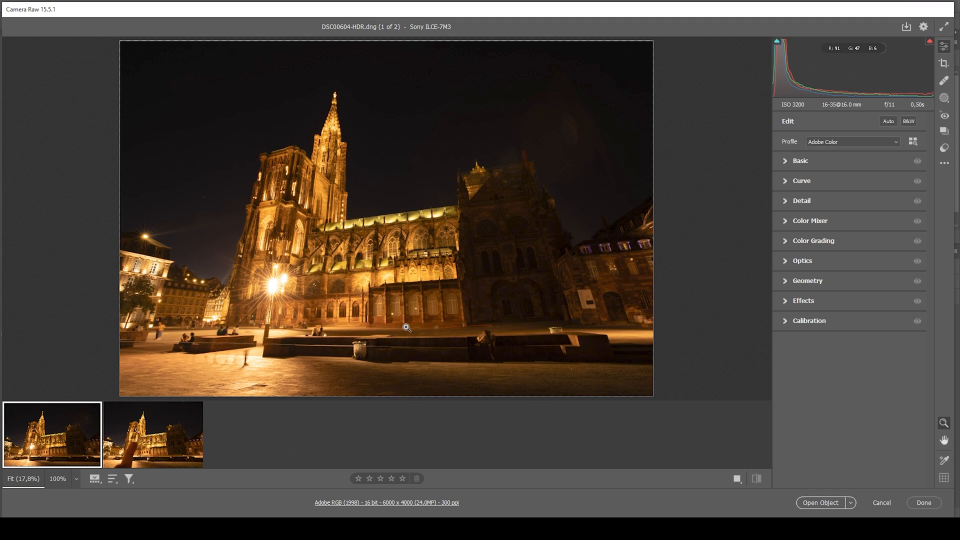
mouse_move(539, 342)
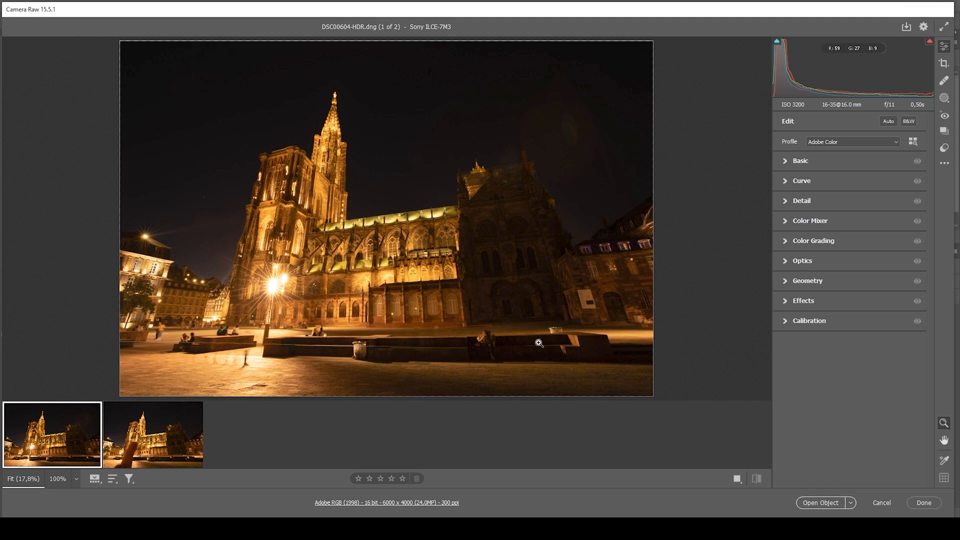
Enable chromatic aberration removal and Canon 16-35mm lens profile corrections in Optics
left_click(802, 260)
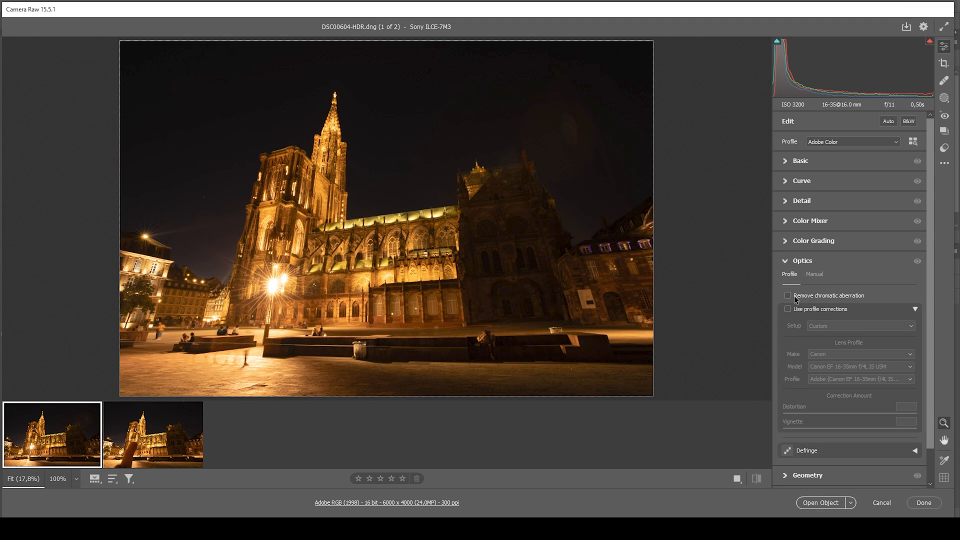
left_click(788, 295)
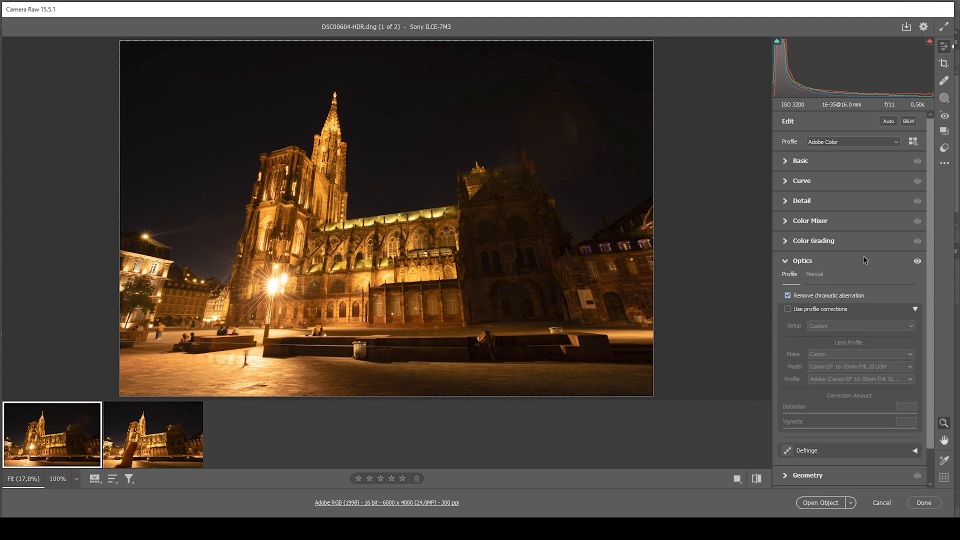
mouse_move(555, 152)
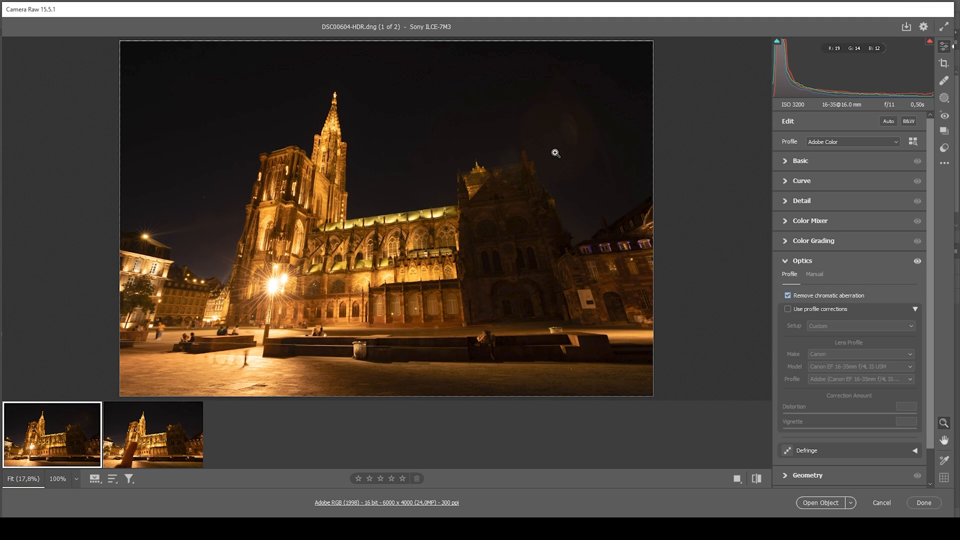
mouse_move(847, 219)
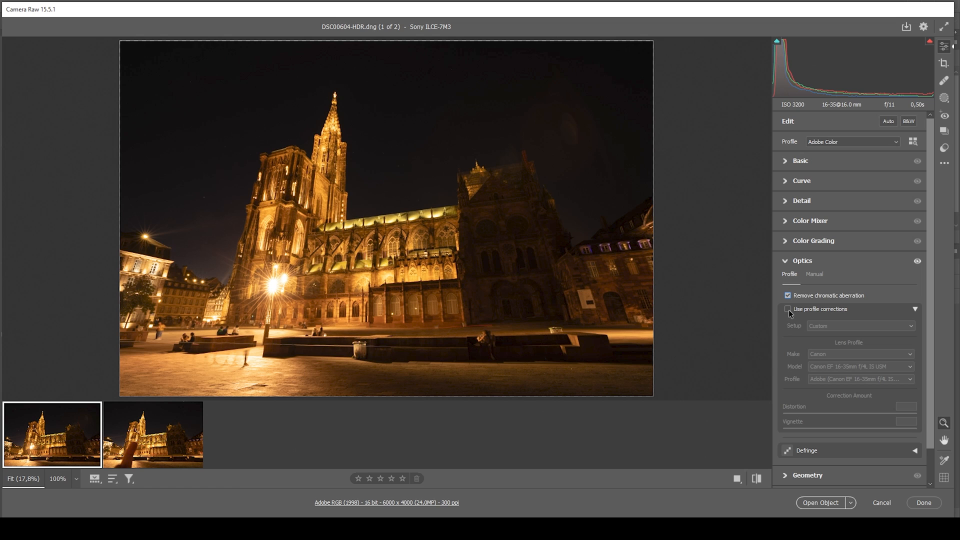
left_click(789, 309)
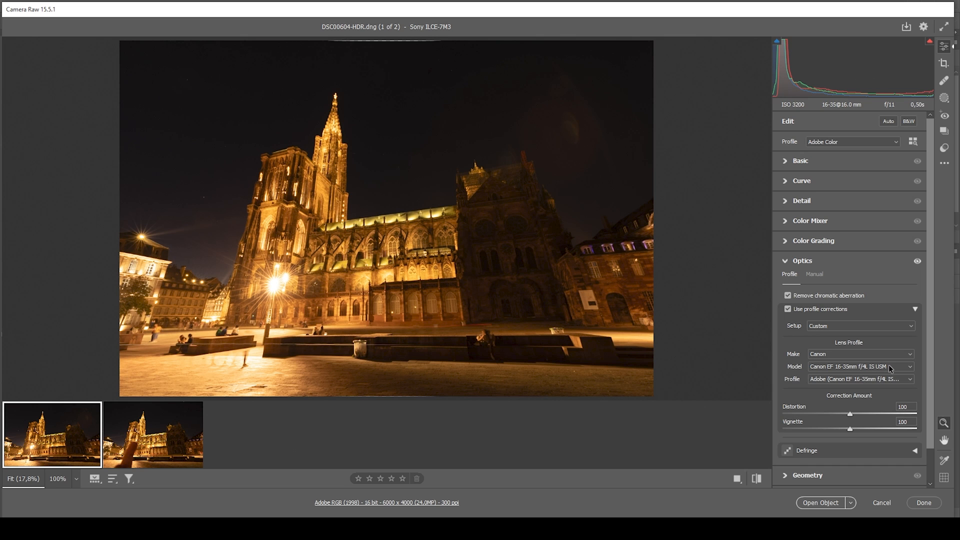
left_click(788, 309)
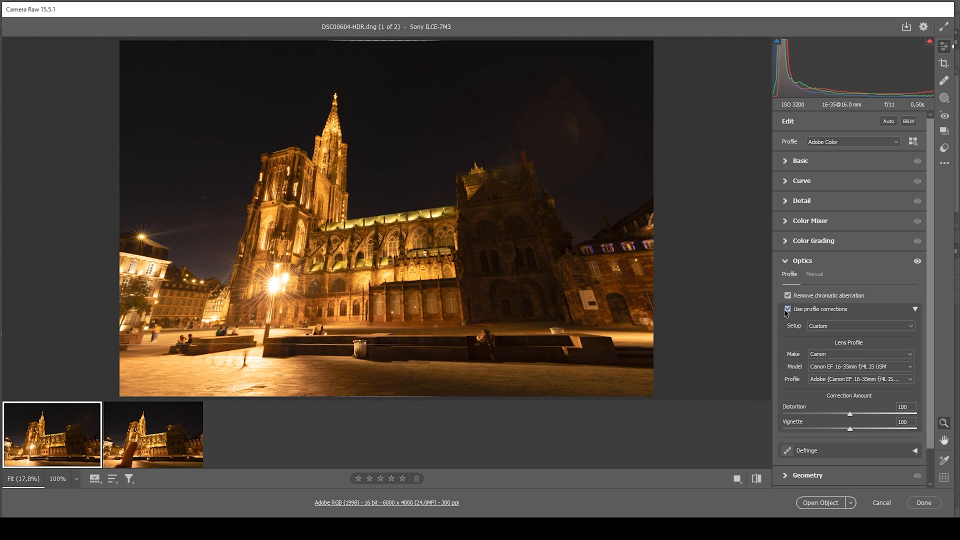
left_click(802, 260)
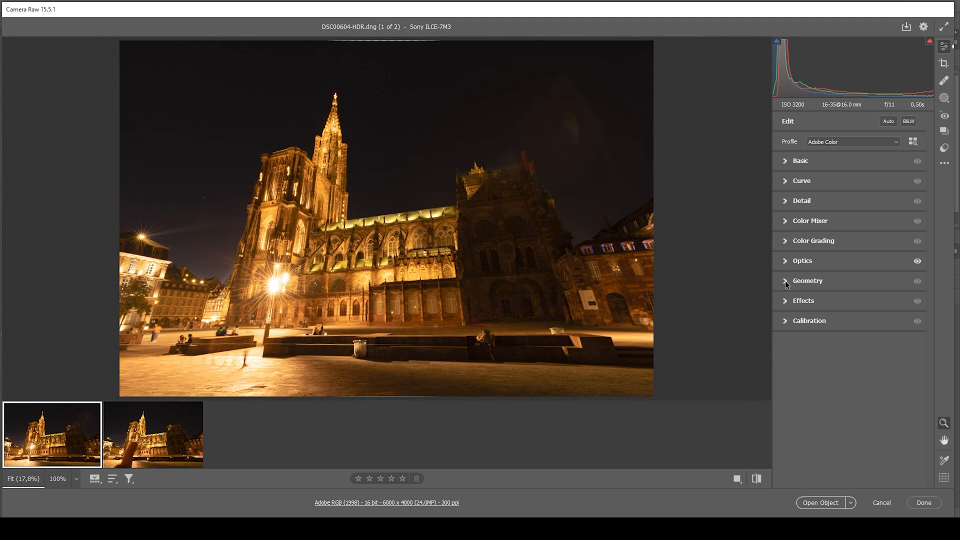
Try Upright Auto perspective correction in Geometry, then switch Upright back to Off
left_click(808, 280)
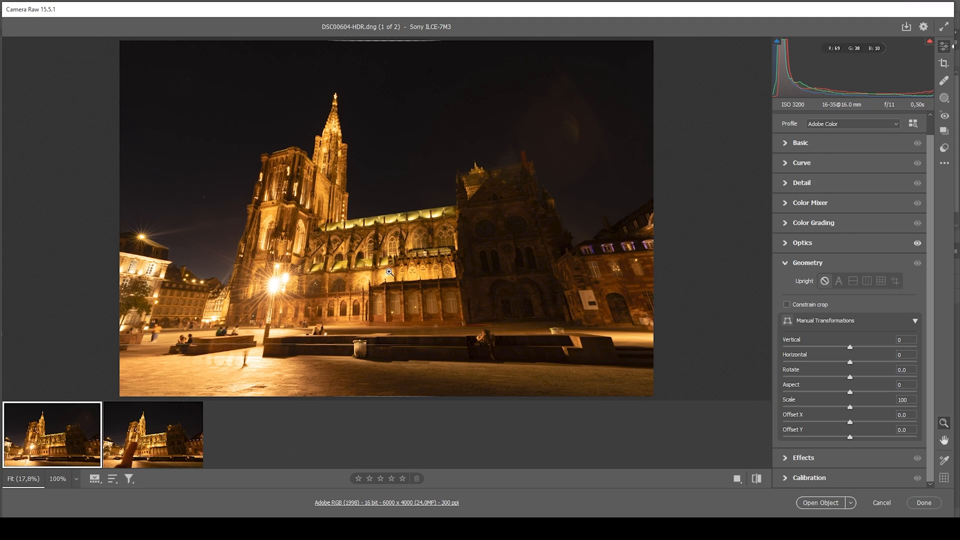
mouse_move(850, 301)
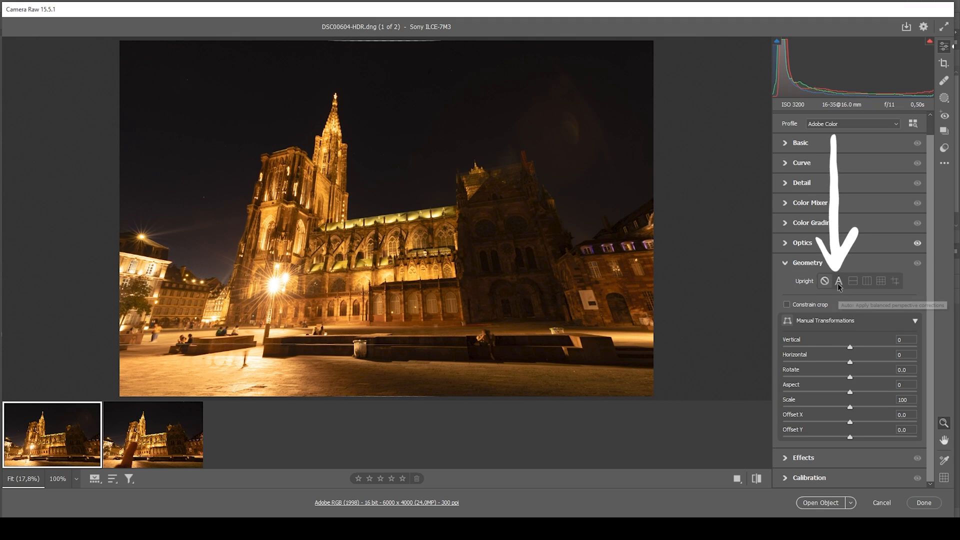
mouse_move(839, 281)
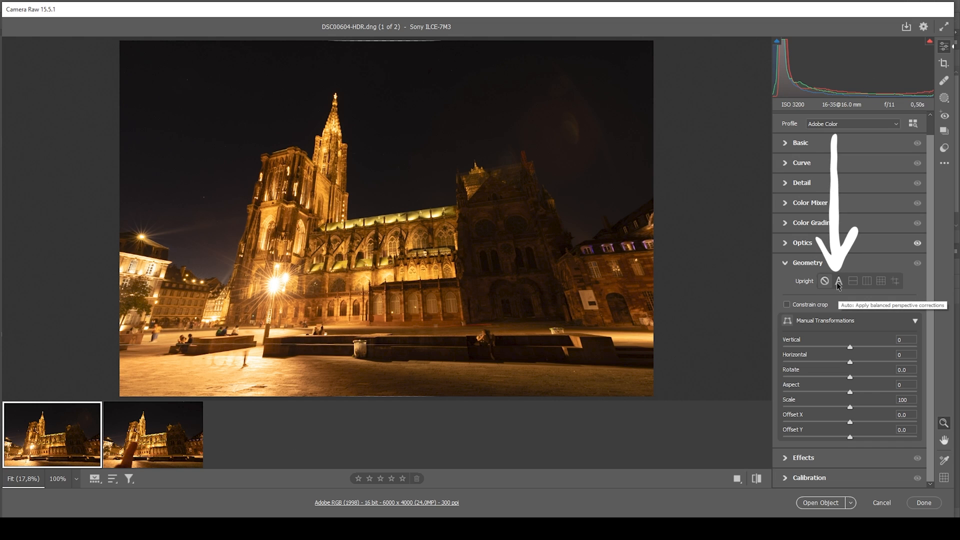
left_click(838, 281)
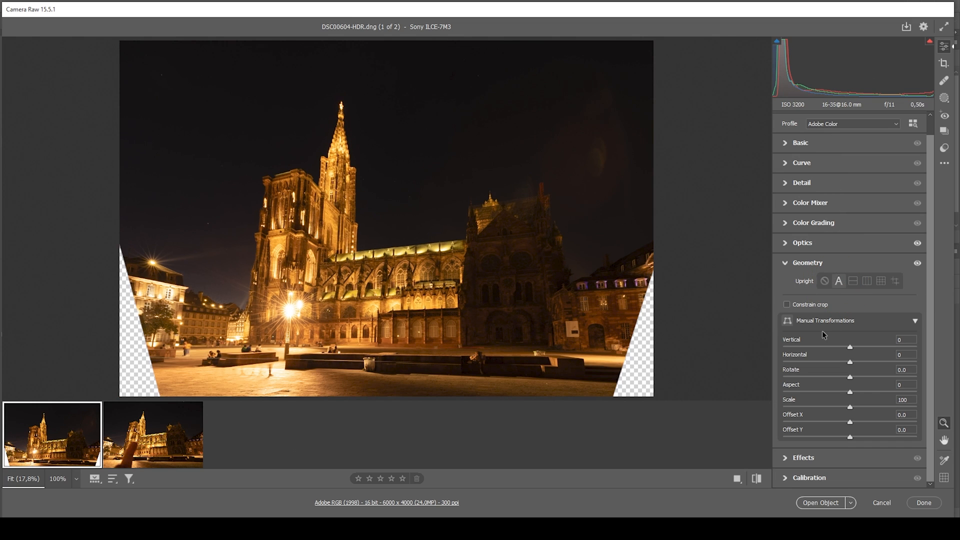
mouse_move(902, 333)
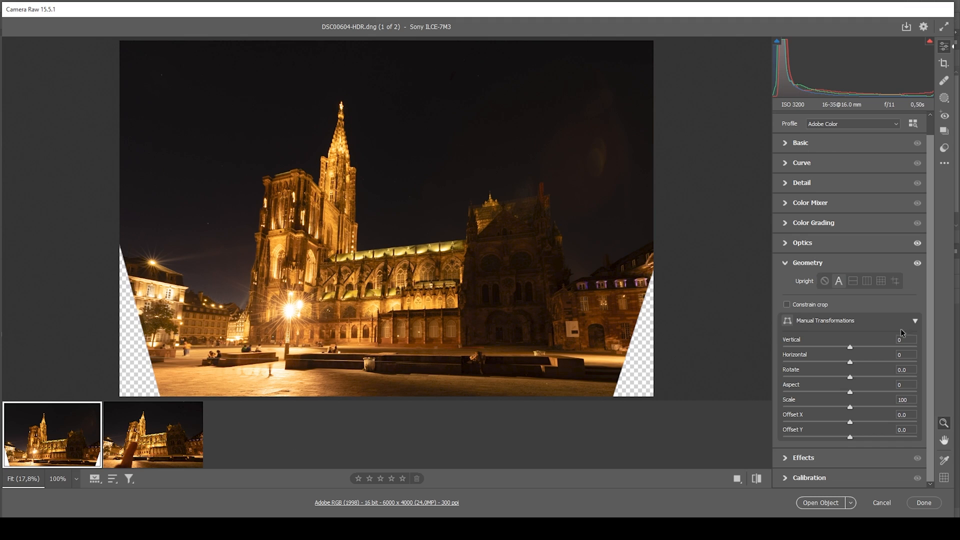
mouse_move(824, 280)
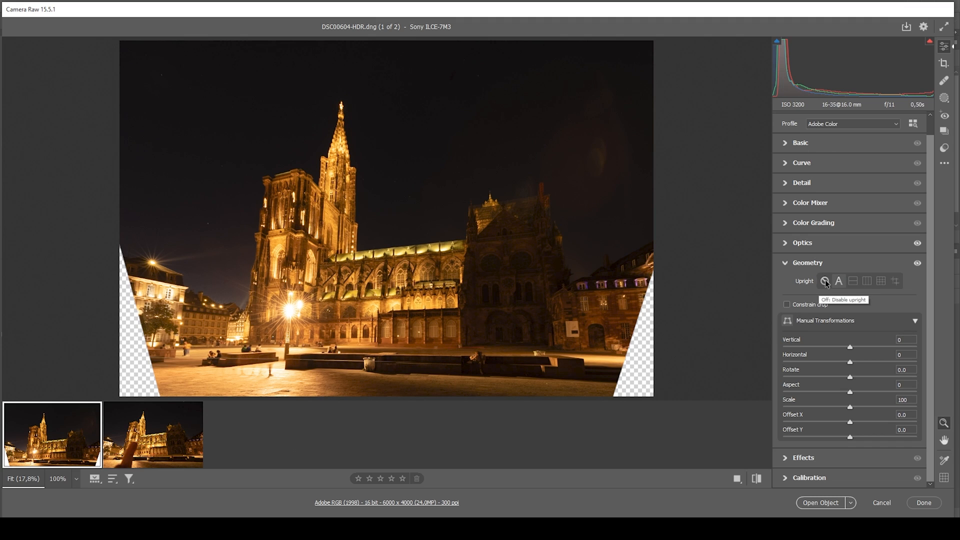
left_click(825, 281)
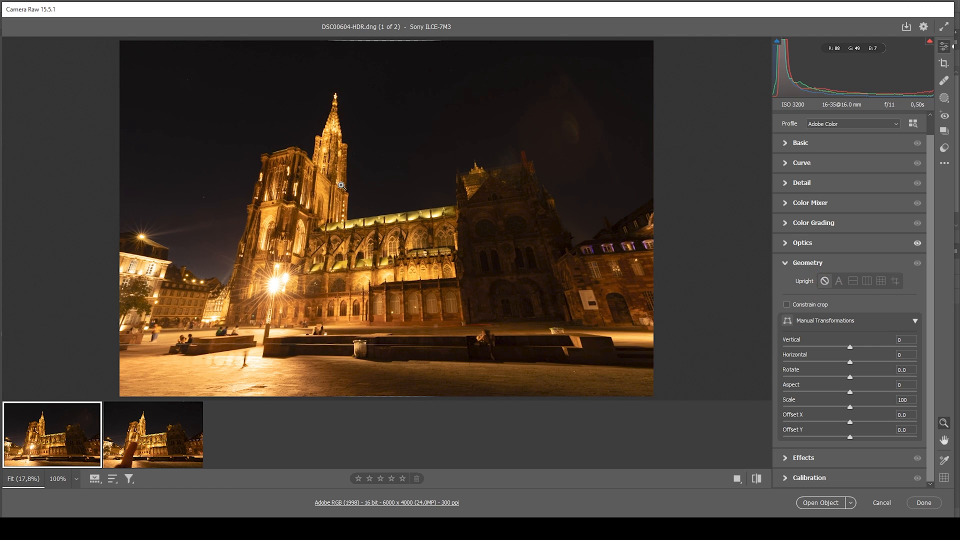
mouse_move(355, 36)
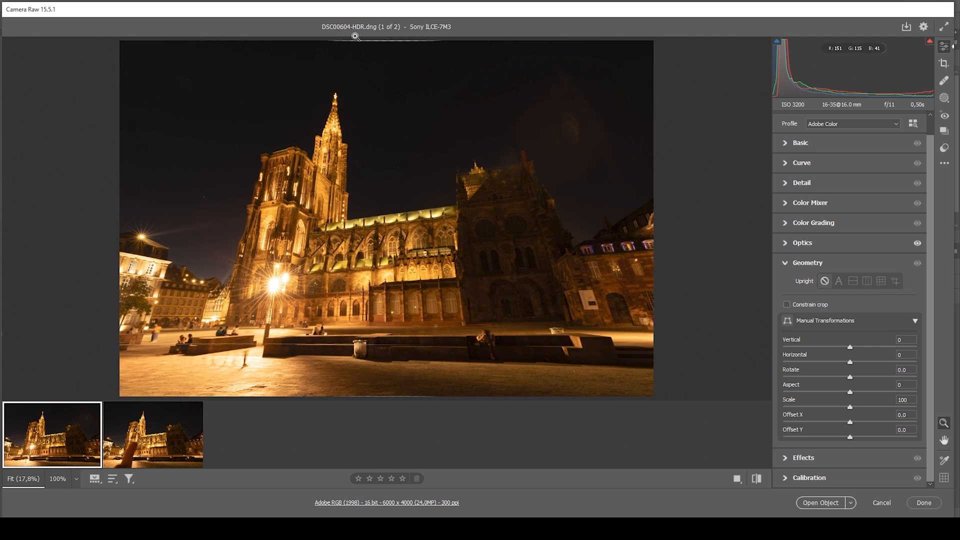
mouse_move(893, 348)
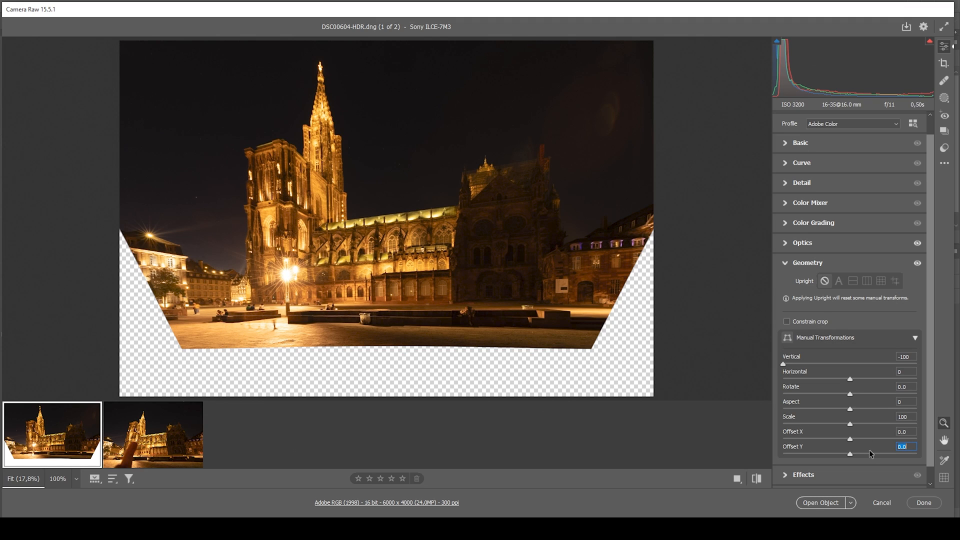
mouse_move(862, 454)
type("-17.9")
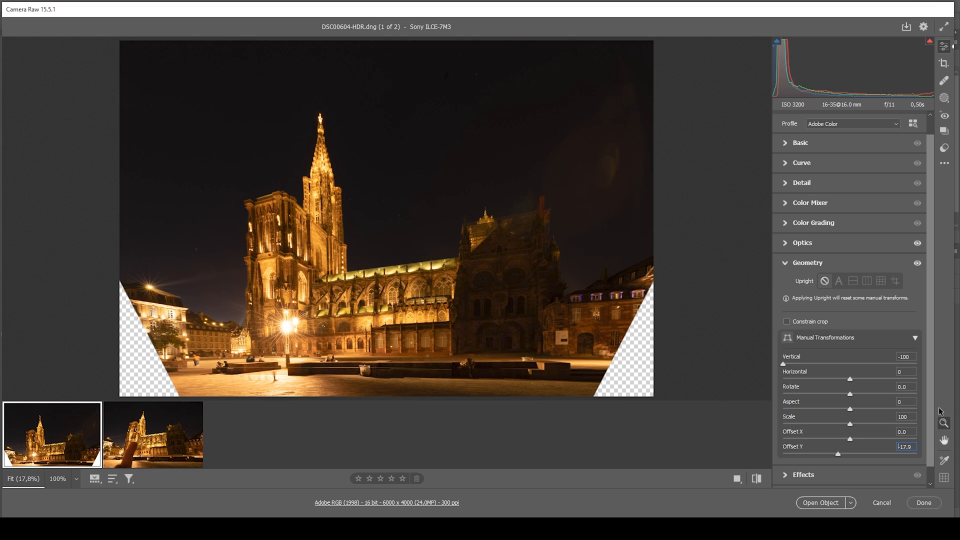
mouse_move(782, 369)
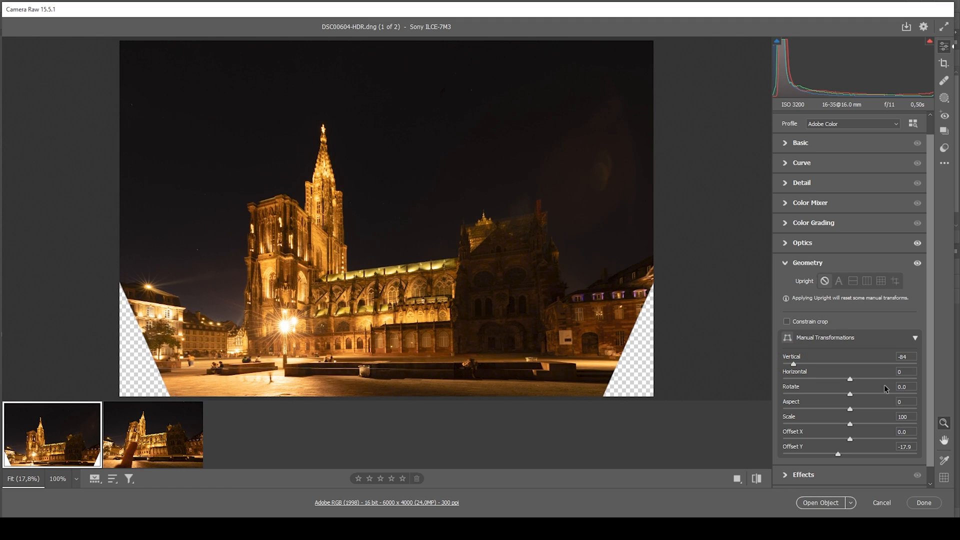
mouse_move(856, 397)
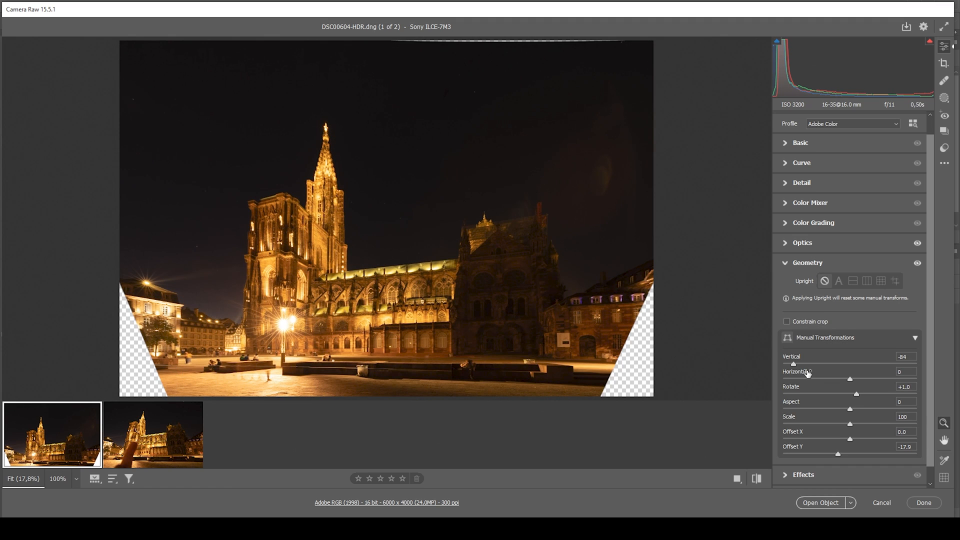
mouse_move(156, 271)
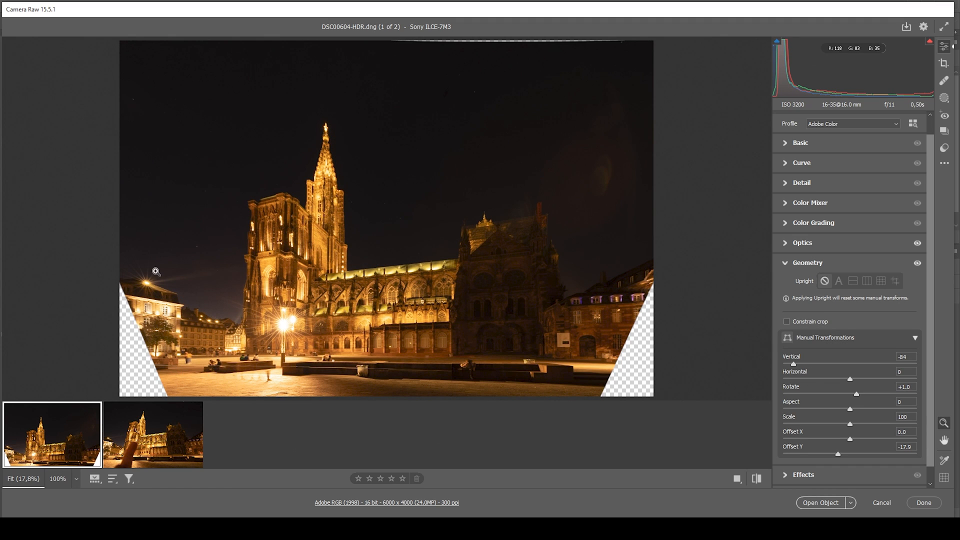
mouse_move(673, 329)
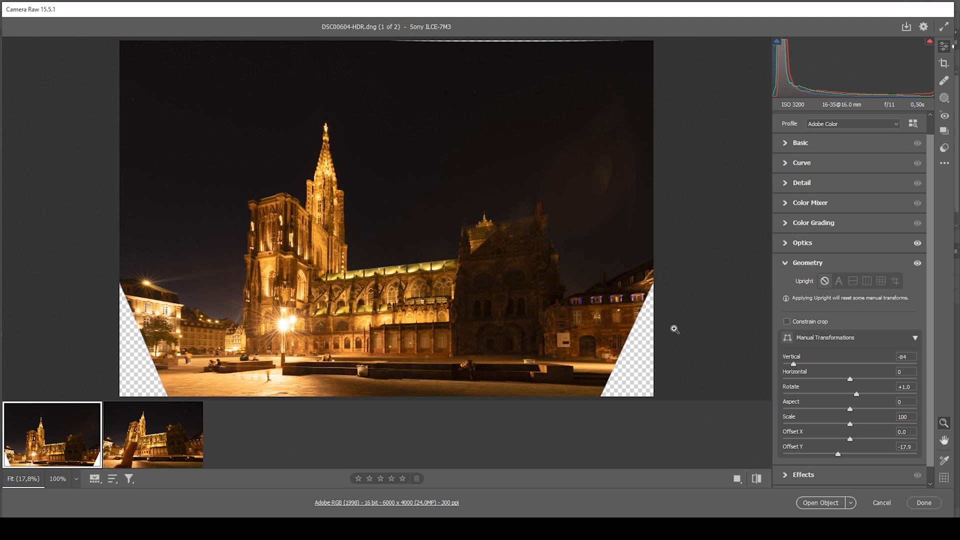
mouse_move(678, 142)
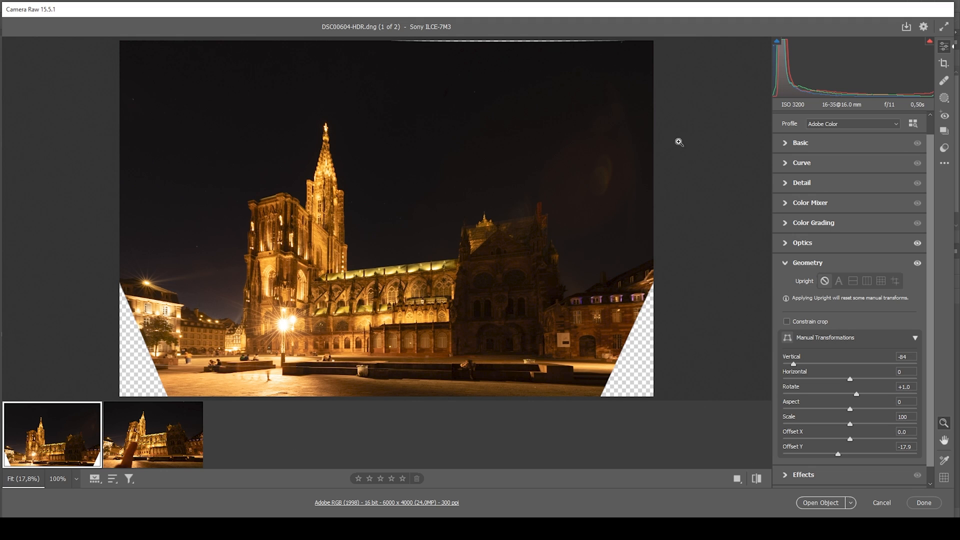
Crop away the transparent corners to about 18 megapixels and compare against default settings
left_click(943, 63)
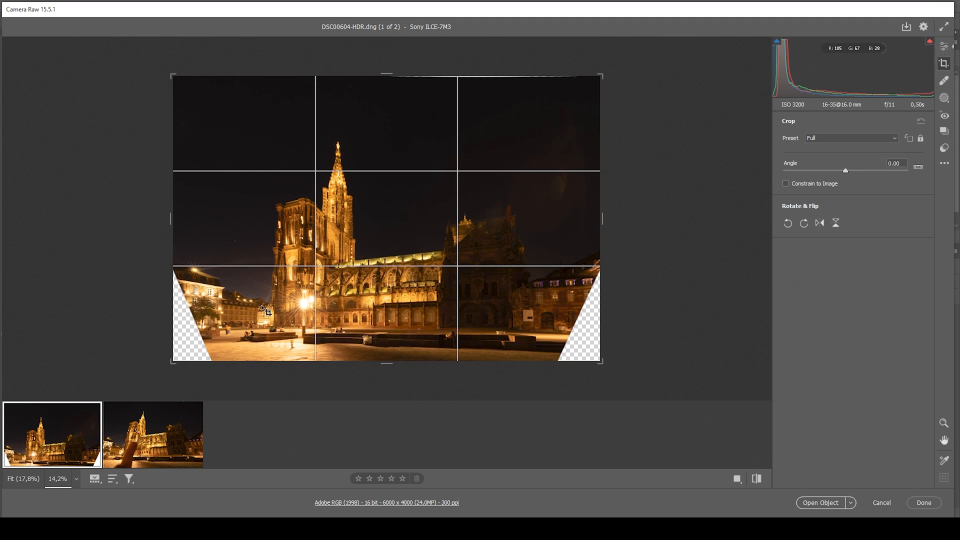
left_click(850, 138)
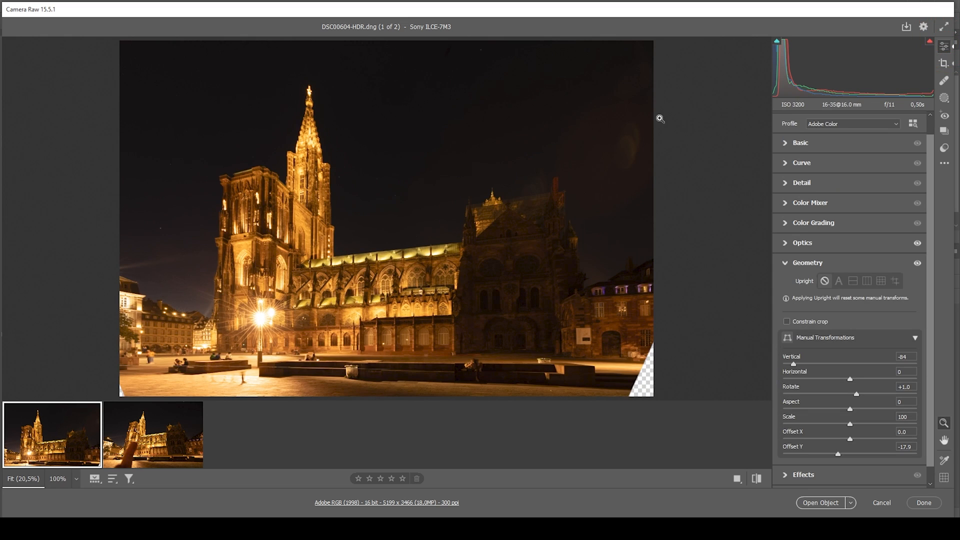
mouse_move(698, 239)
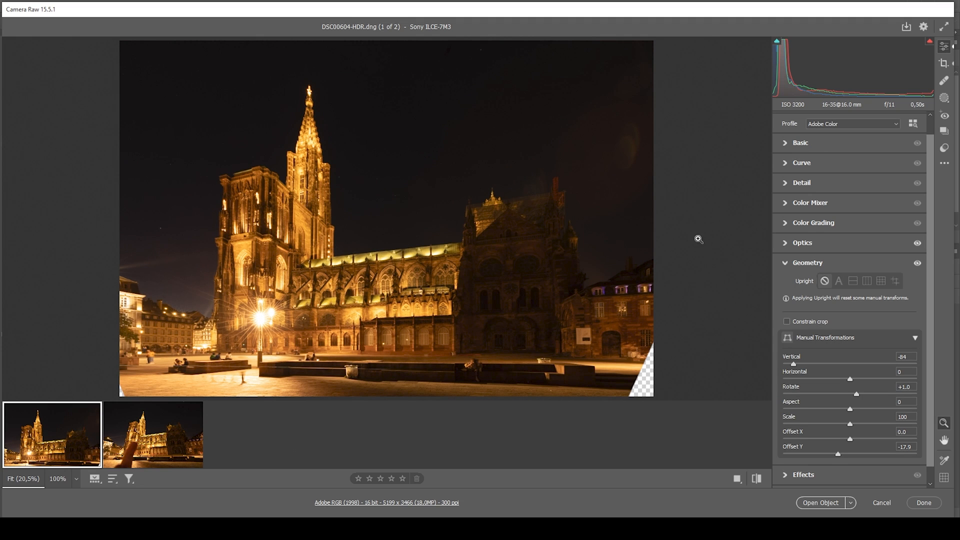
mouse_move(826, 241)
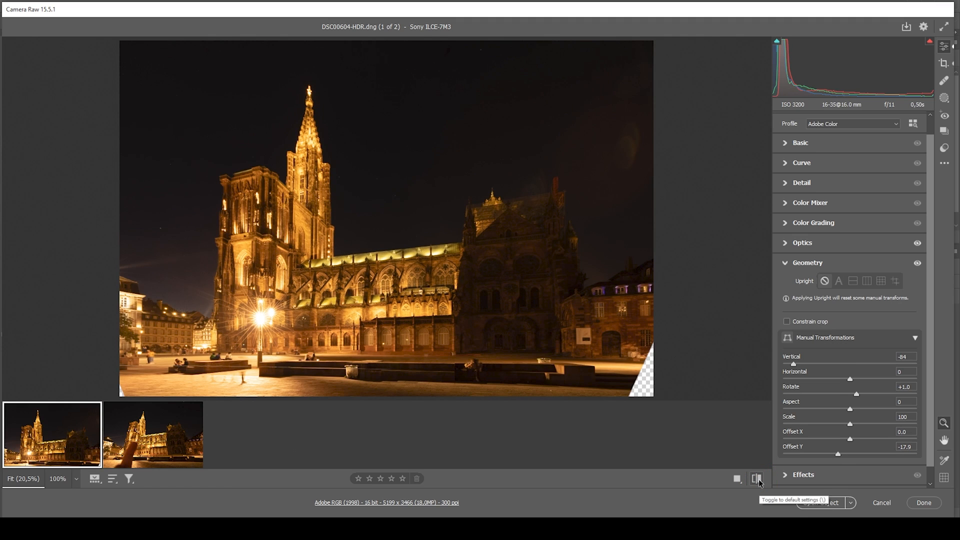
left_click(757, 479)
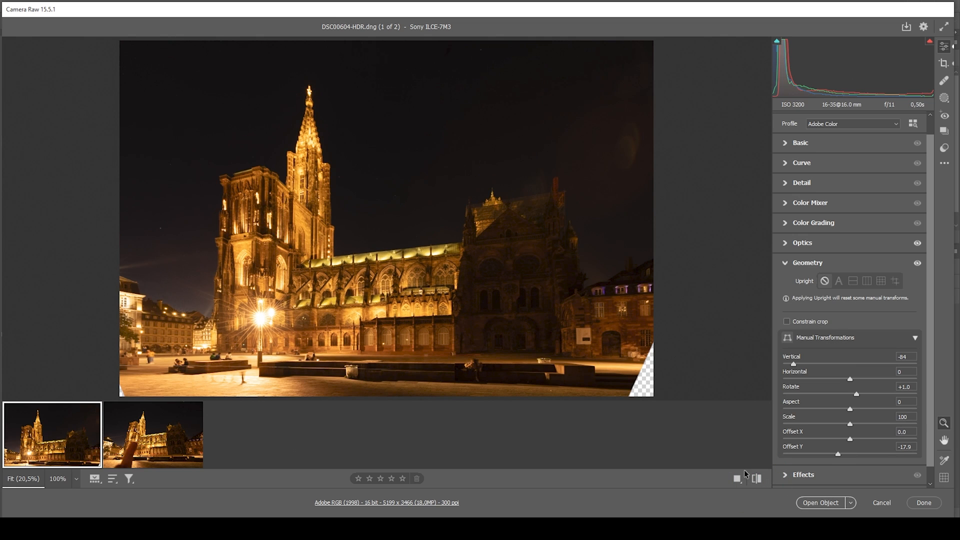
mouse_move(736, 451)
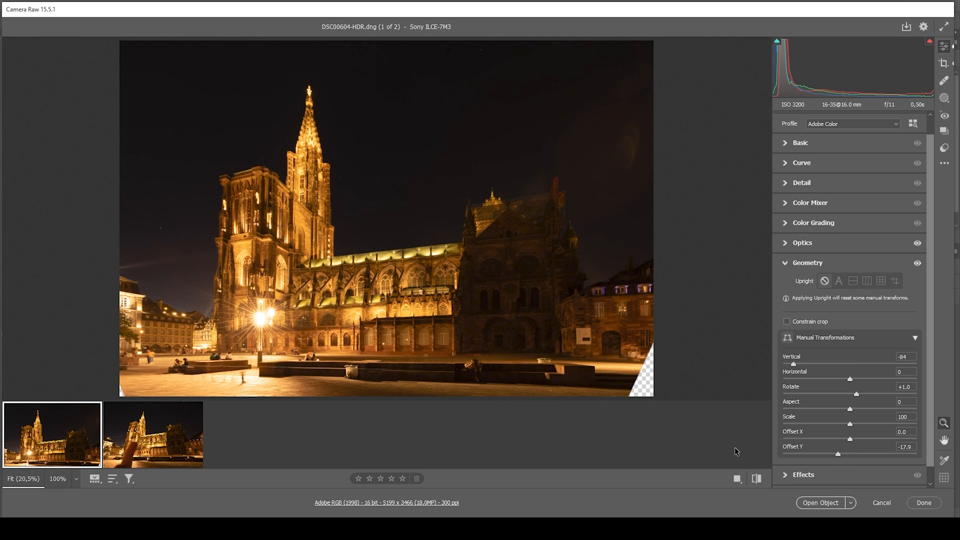
mouse_move(496, 206)
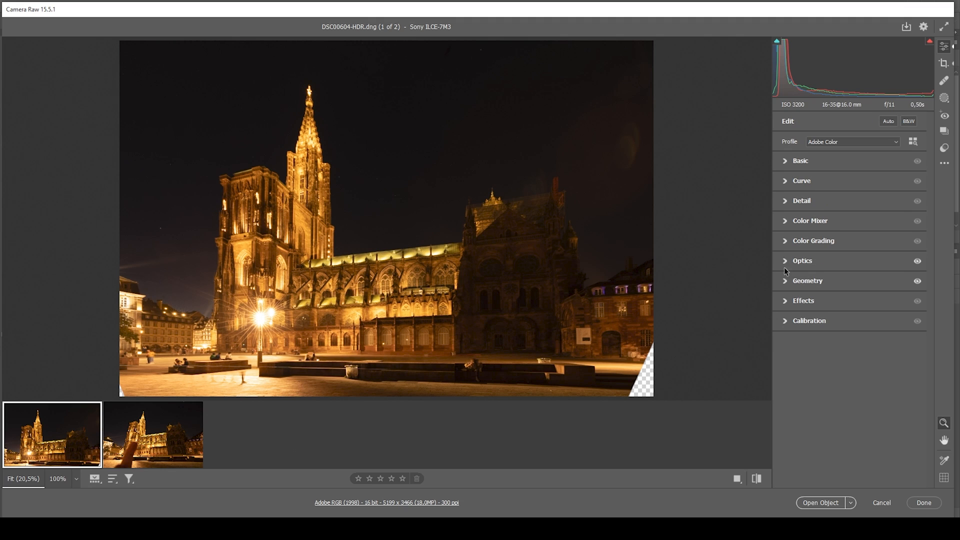
Set the colour profile to Adobe Standard in the Basic panel
left_click(800, 160)
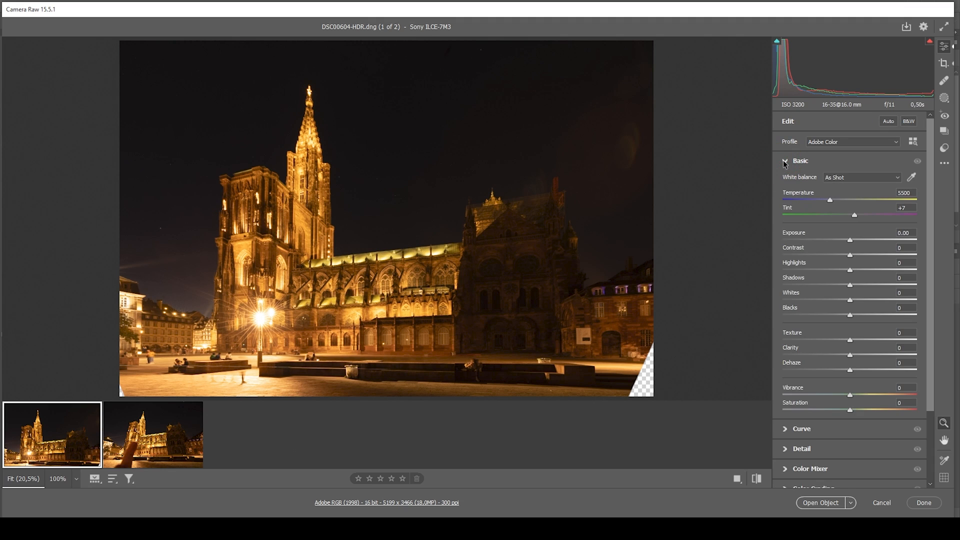
left_click(853, 141)
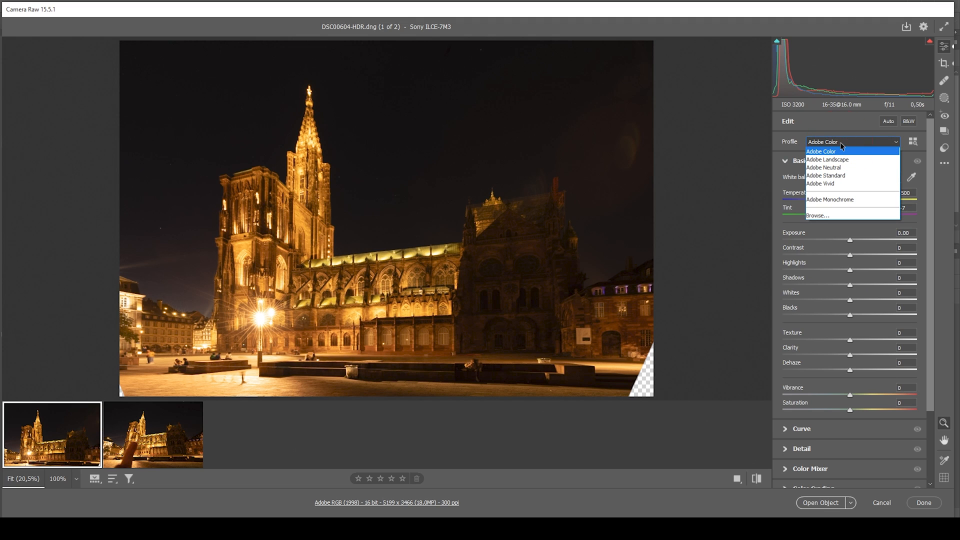
left_click(825, 176)
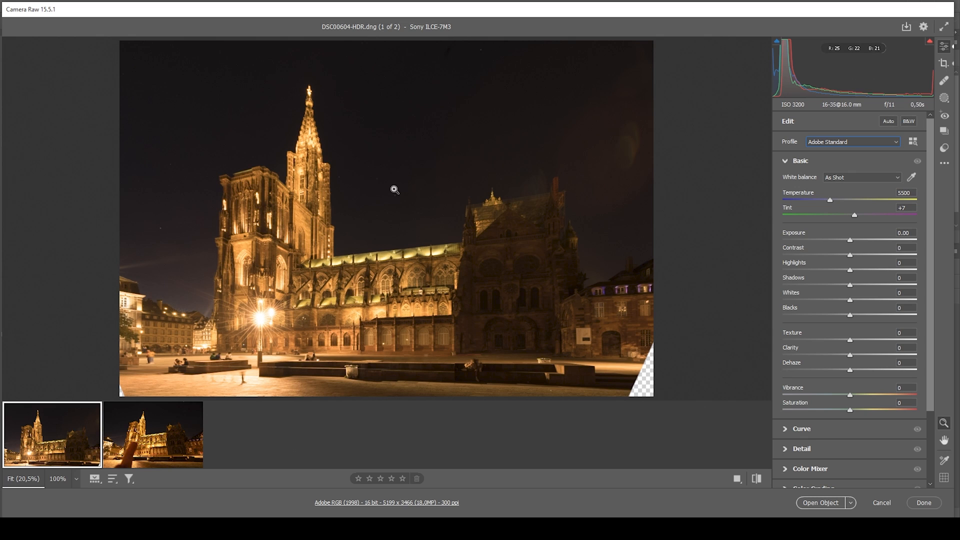
mouse_move(411, 165)
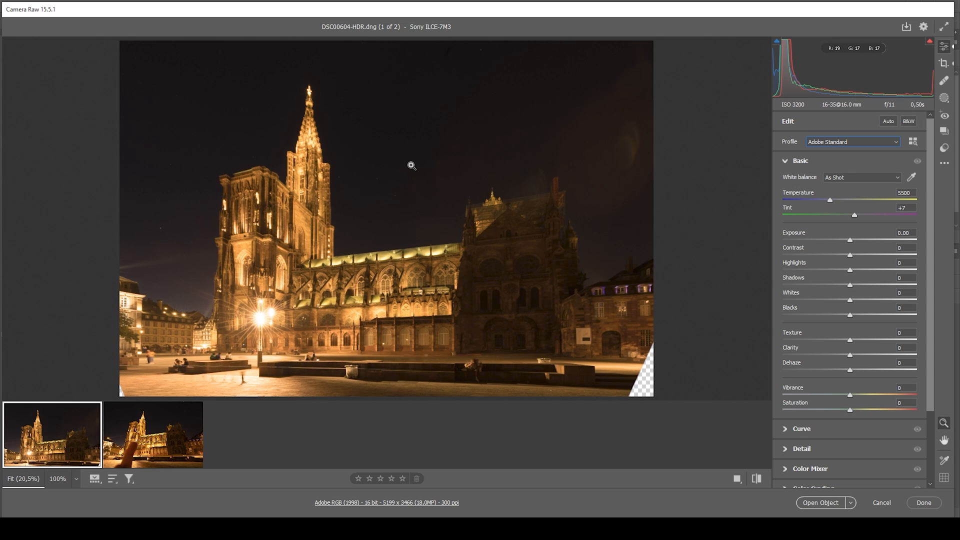
mouse_move(494, 184)
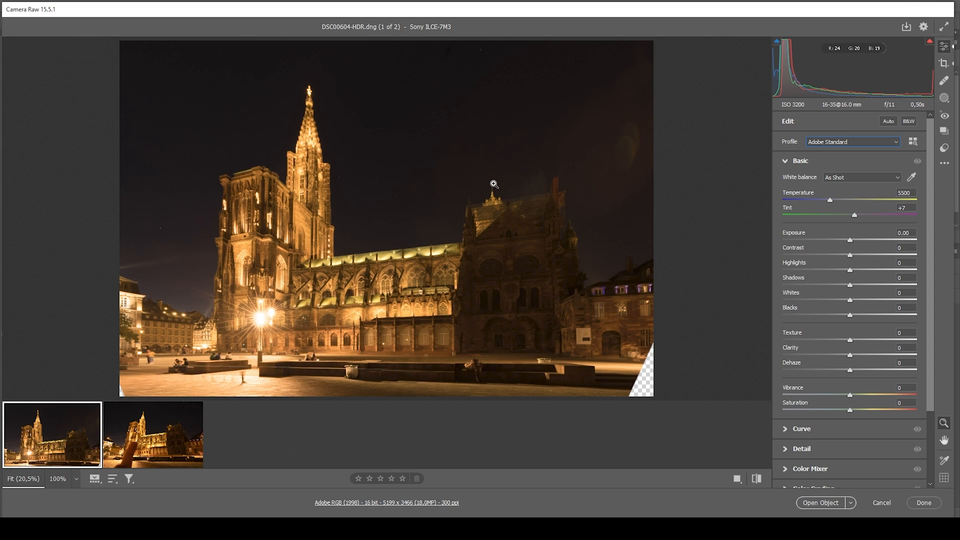
Set white balance to Auto, then adjust Temperature to 3150
left_click(861, 178)
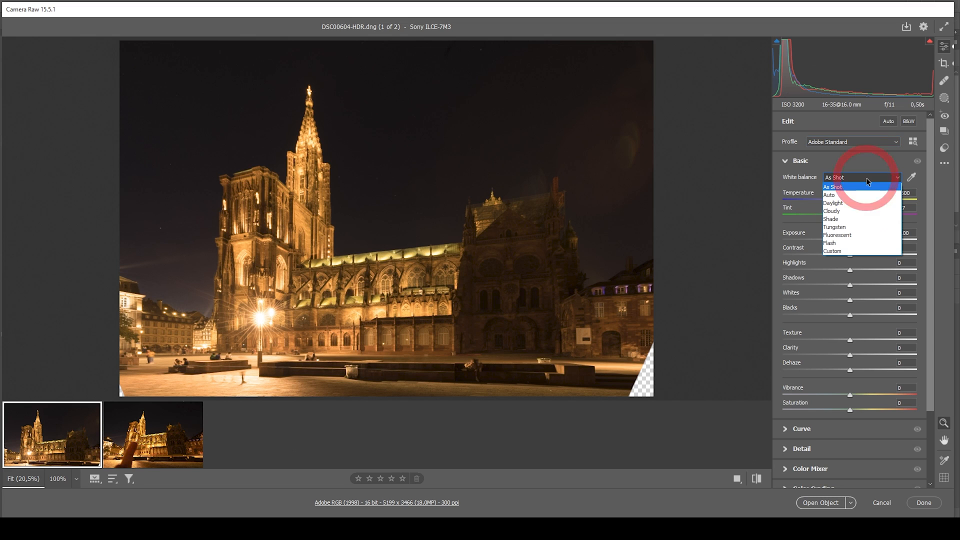
mouse_move(836, 196)
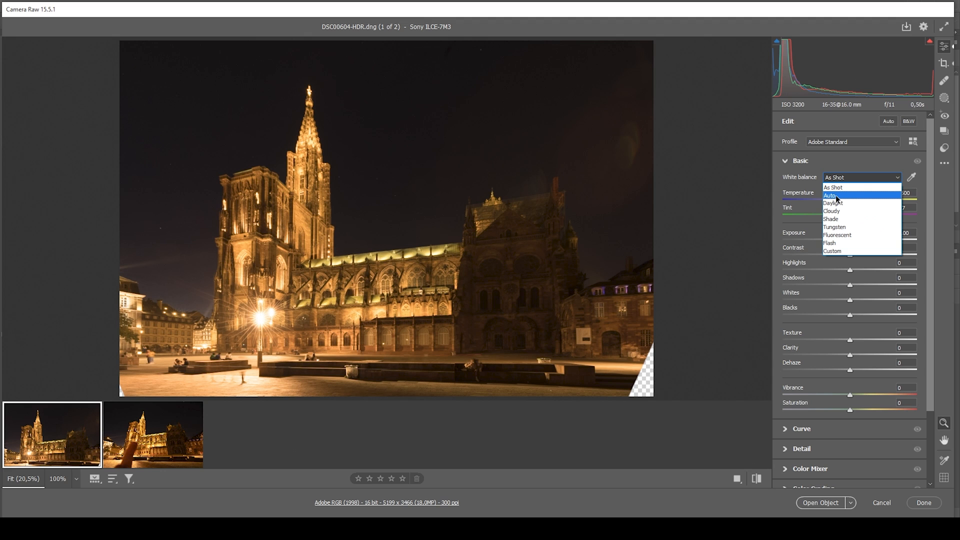
left_click(831, 195)
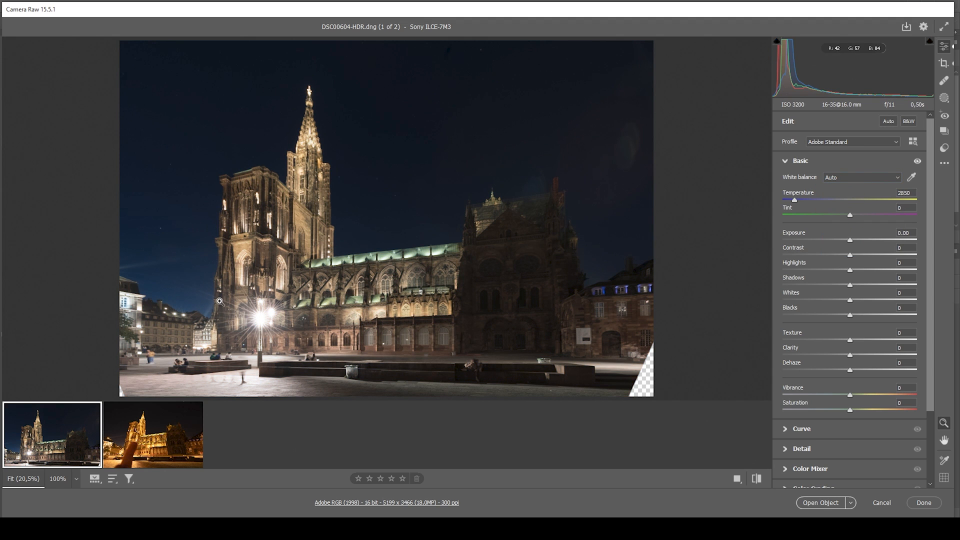
mouse_move(542, 316)
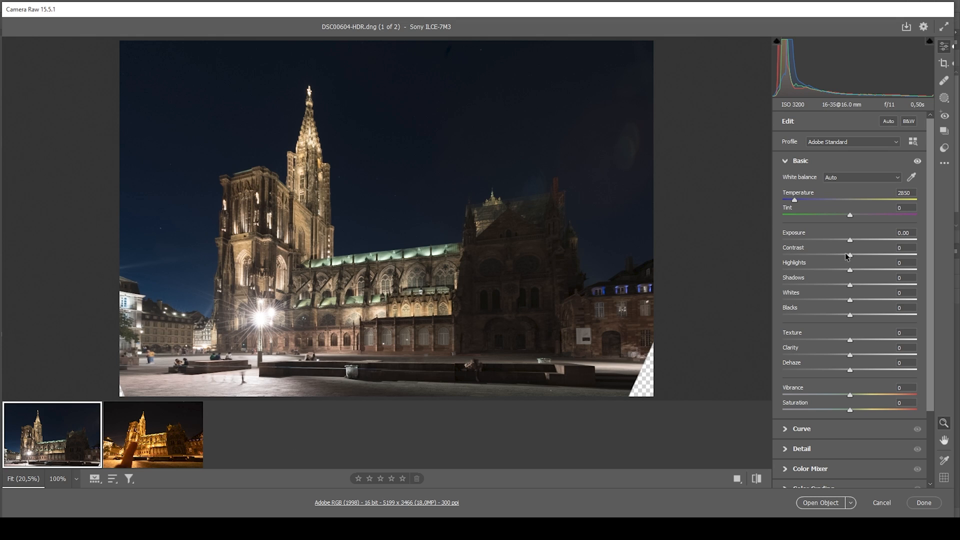
mouse_move(796, 203)
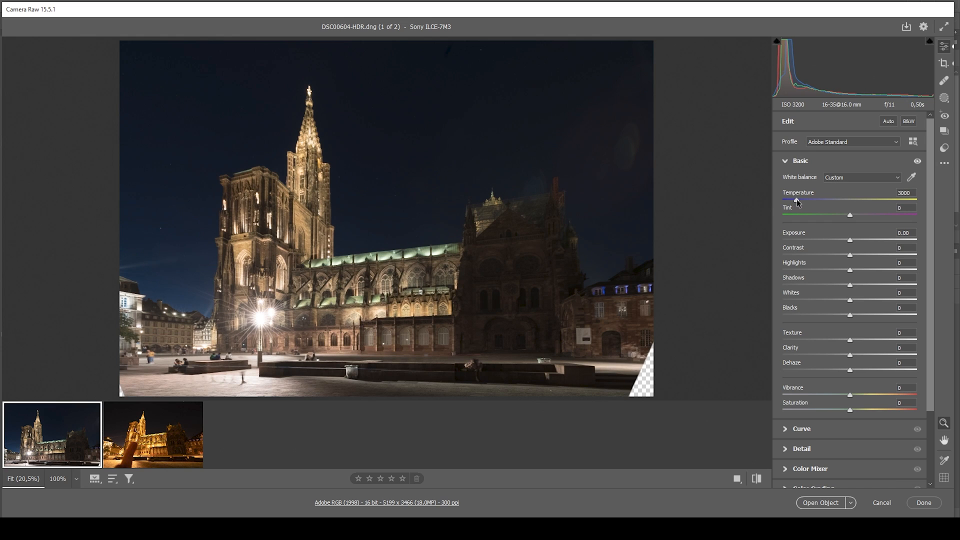
left_click_drag(797, 199, 798, 199)
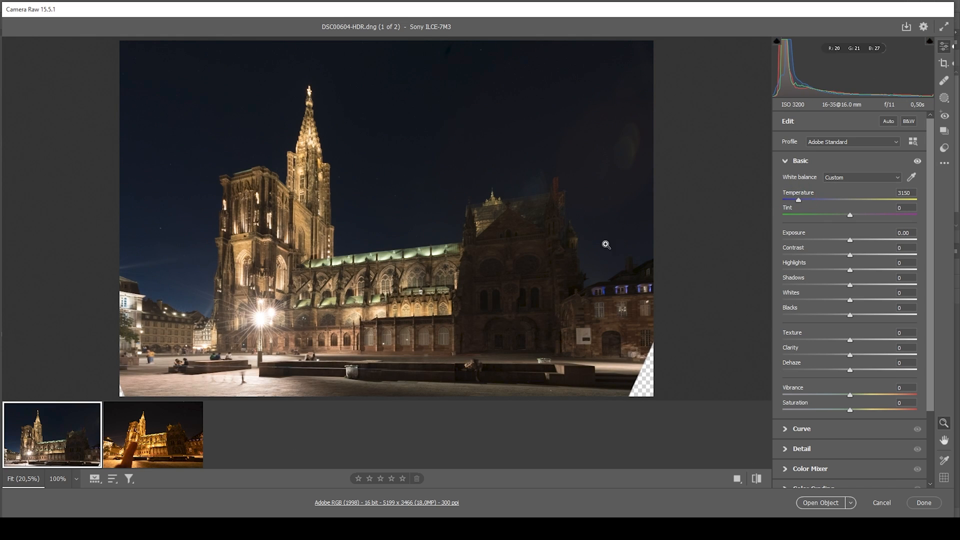
mouse_move(846, 384)
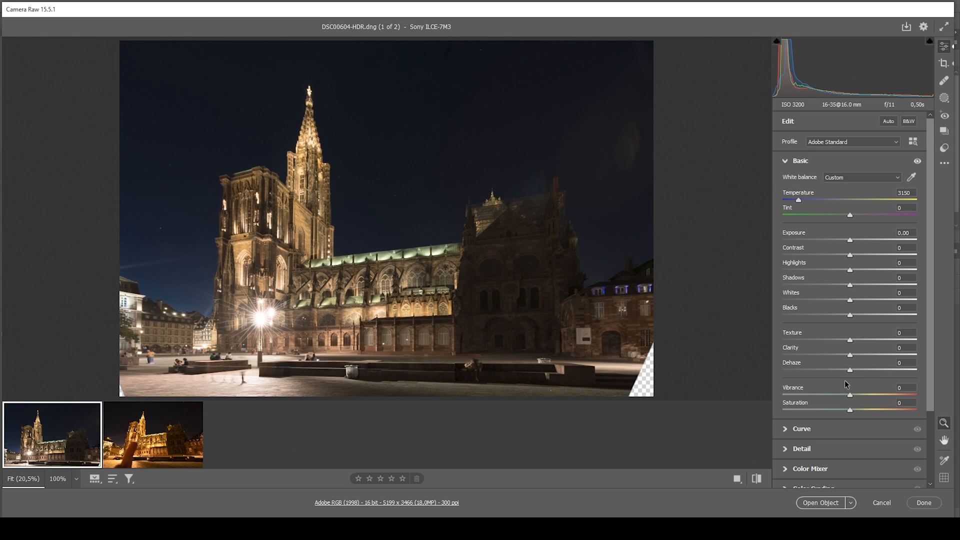
mouse_move(793, 341)
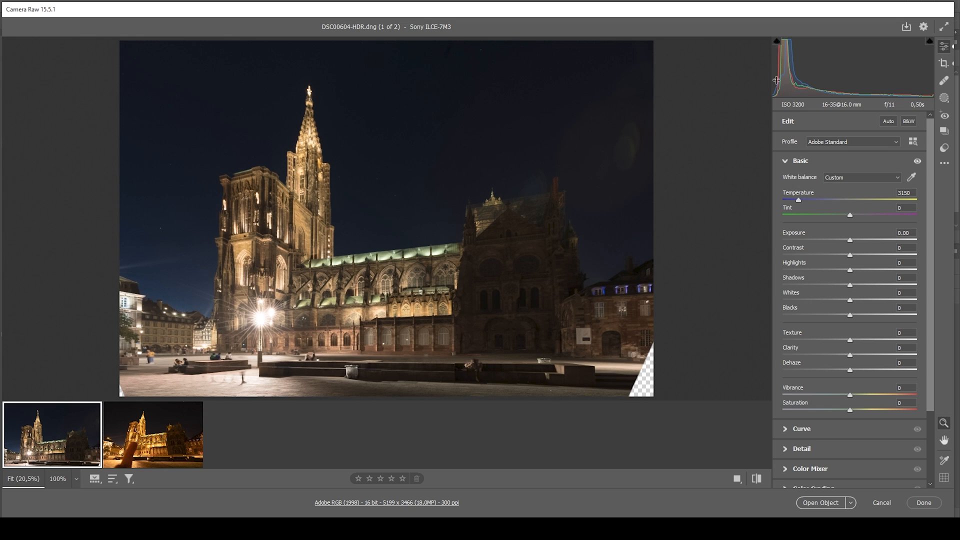
mouse_move(884, 114)
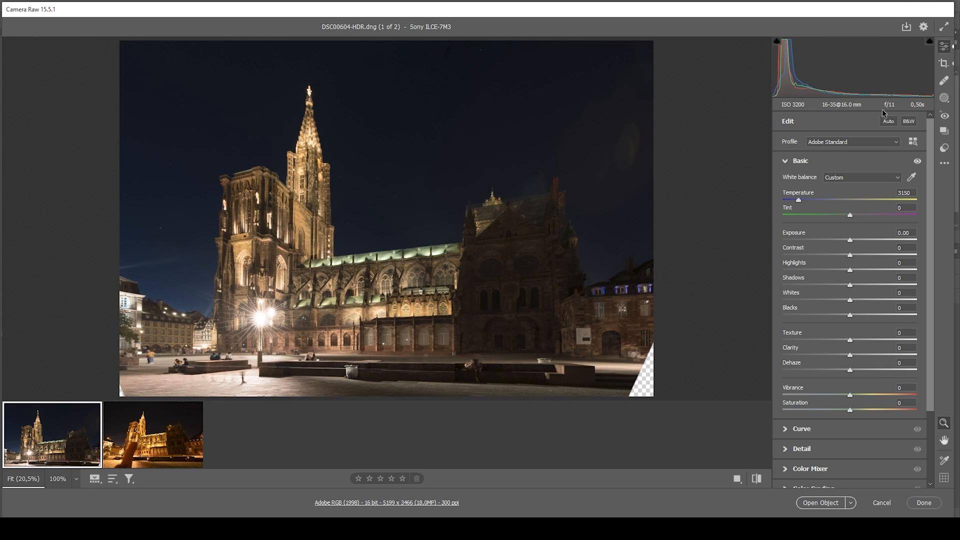
mouse_move(825, 266)
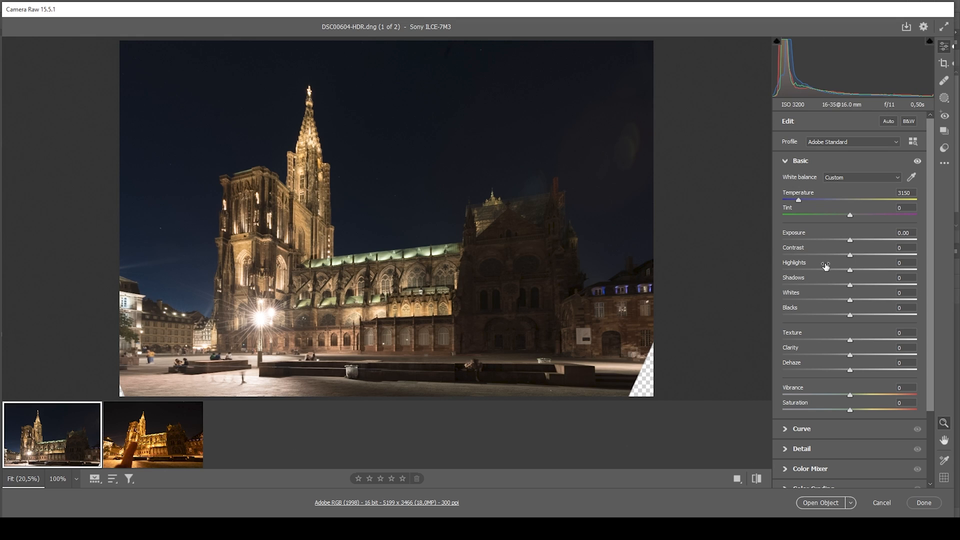
mouse_move(853, 242)
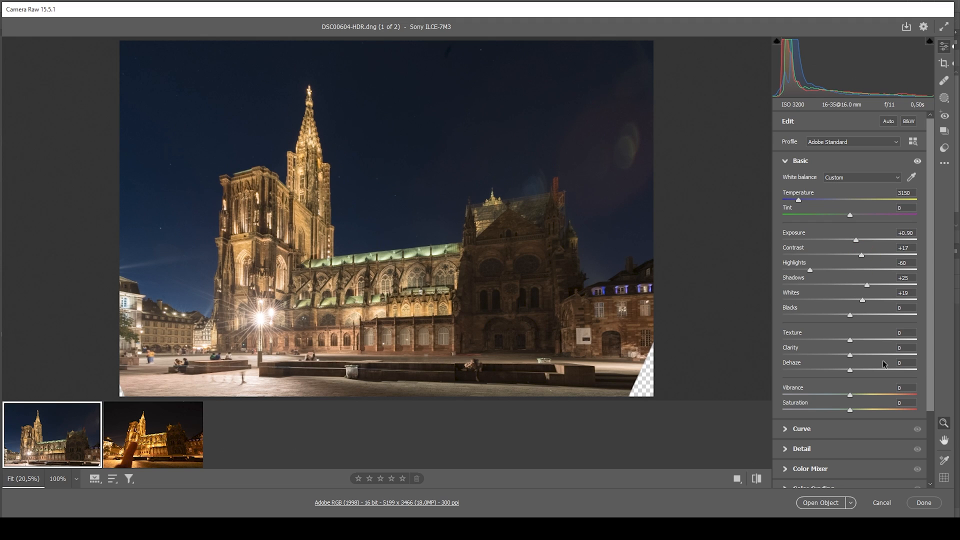
mouse_move(883, 361)
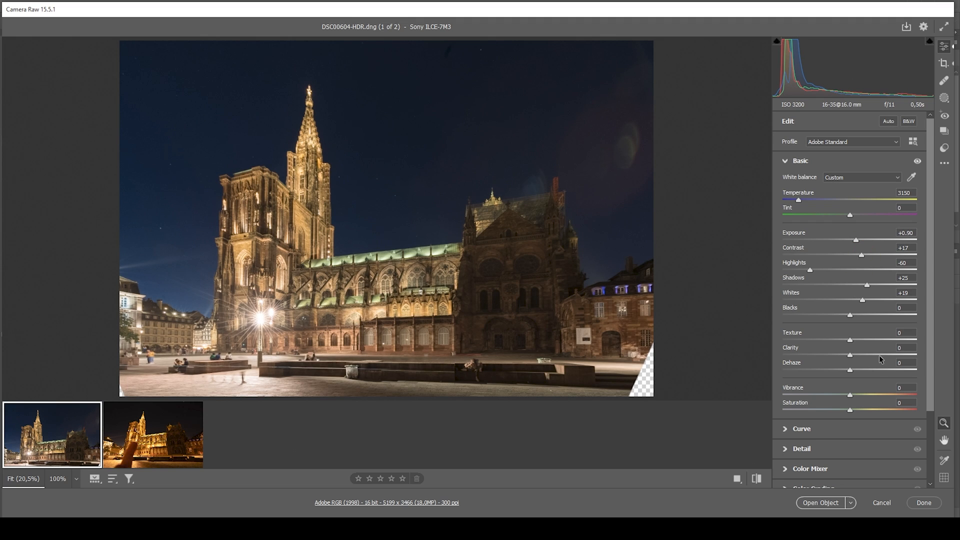
mouse_move(851, 342)
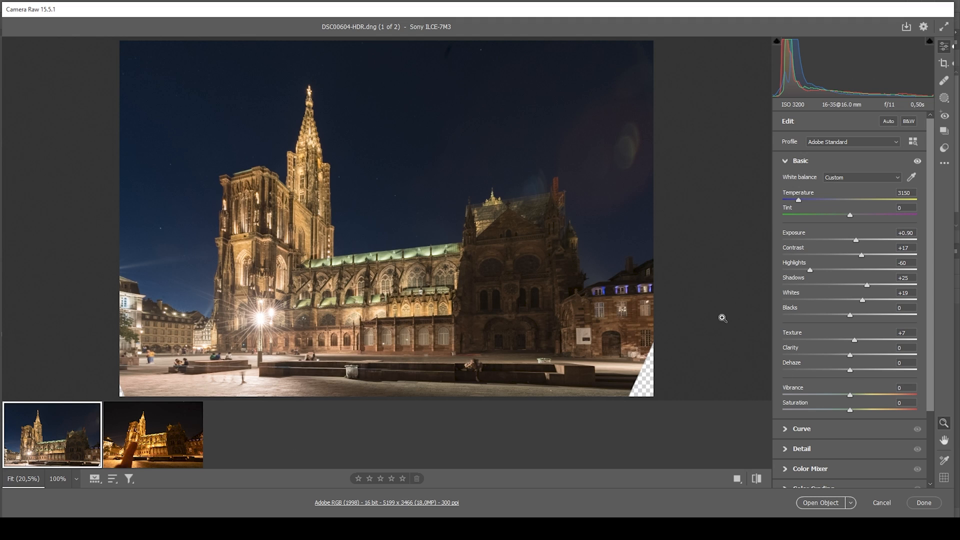
mouse_move(866, 352)
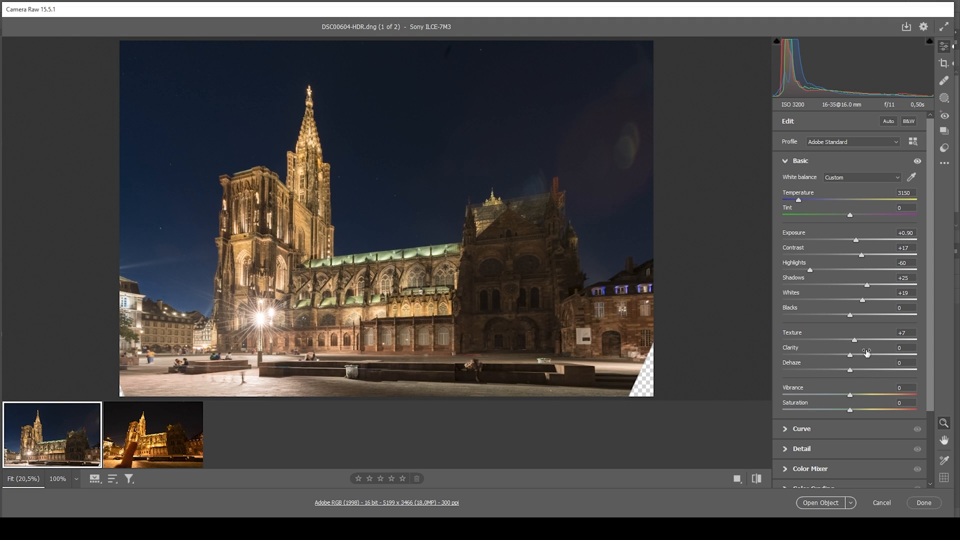
mouse_move(851, 372)
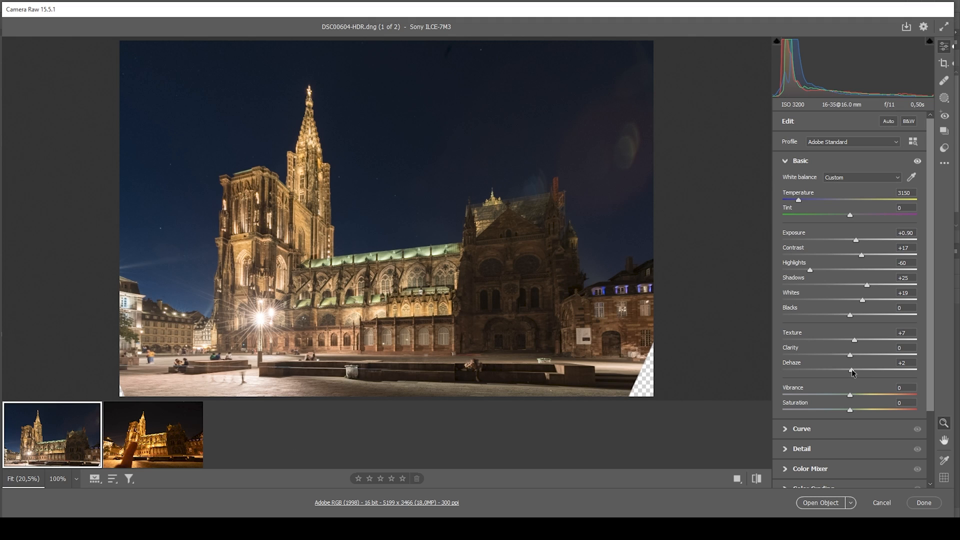
mouse_move(844, 372)
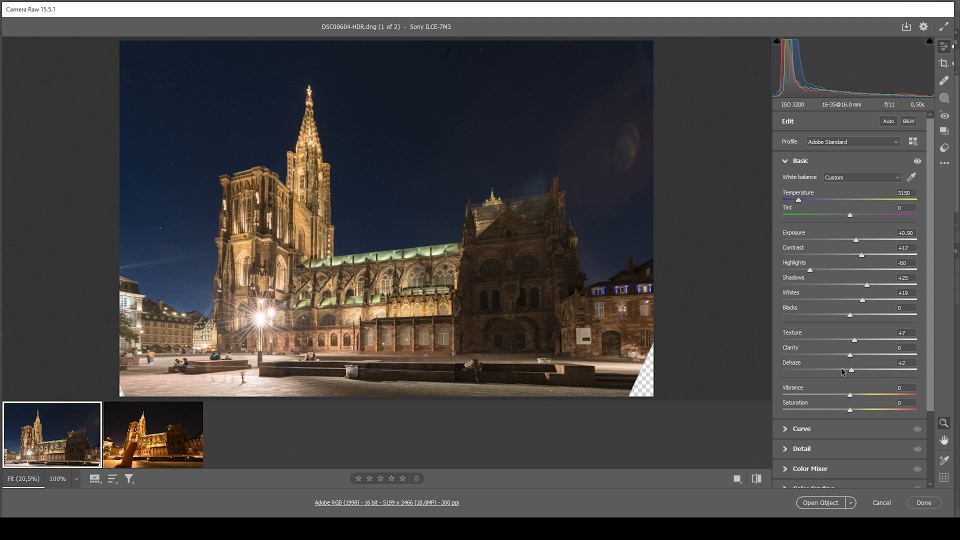
mouse_move(855, 397)
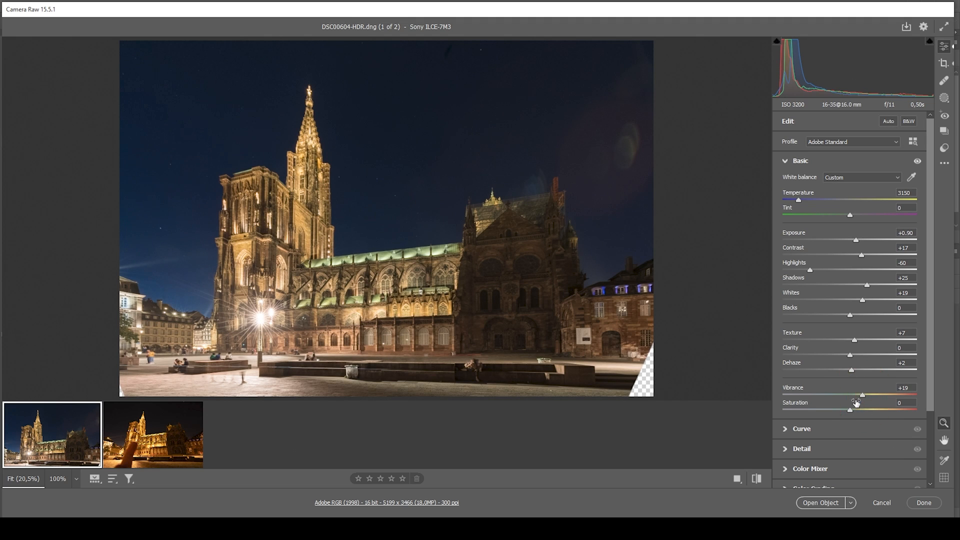
mouse_move(387, 154)
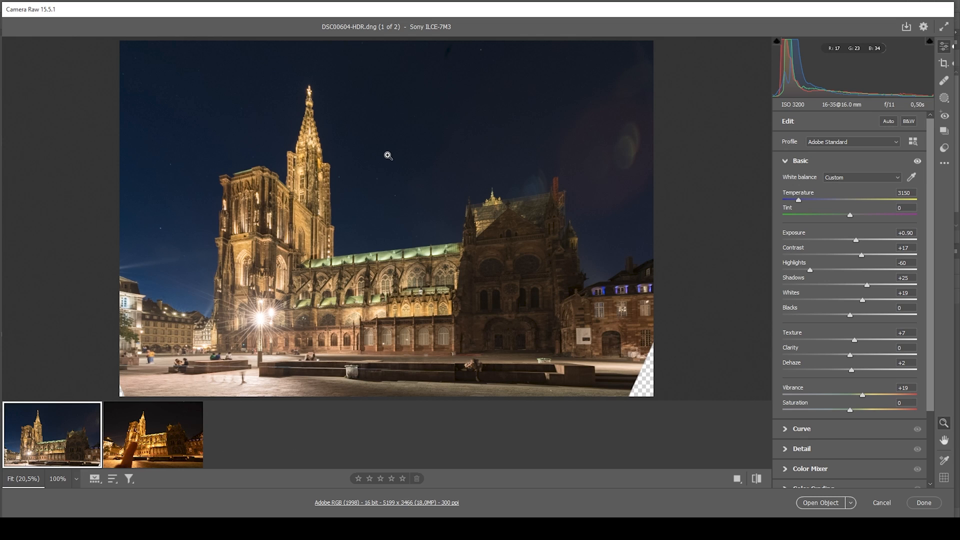
mouse_move(534, 349)
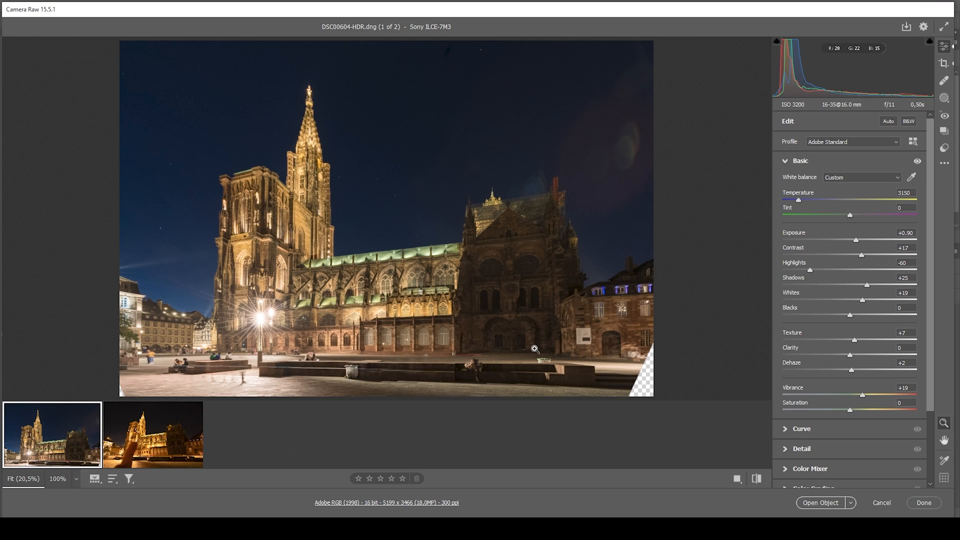
mouse_move(792, 167)
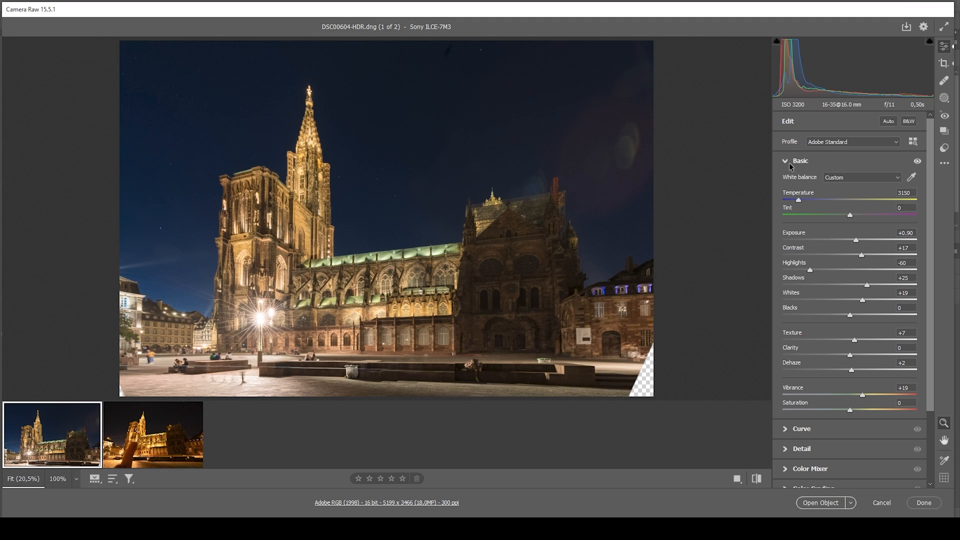
mouse_move(789, 168)
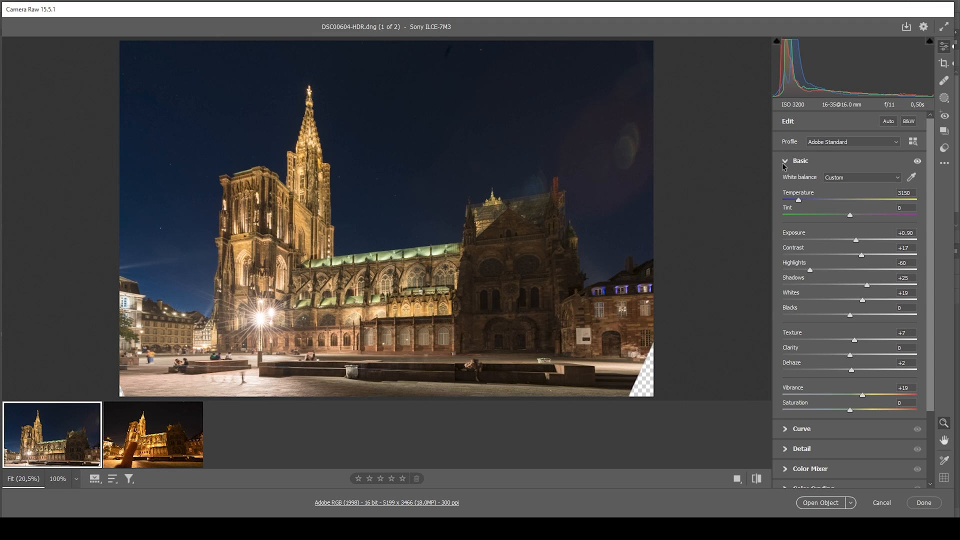
Collapse the Basic panel after setting texture +7, dehaze +2 and vibrance +19
left_click(785, 160)
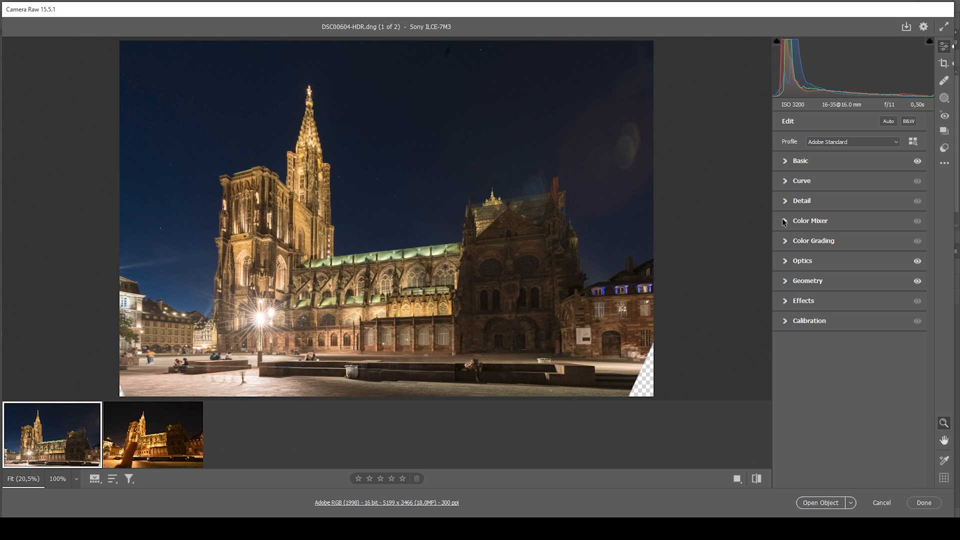
Set Color Mixer saturation (oranges +9, yellows -47, greens +66, aquas -9, blues -35) and blue luminance +54
left_click(811, 220)
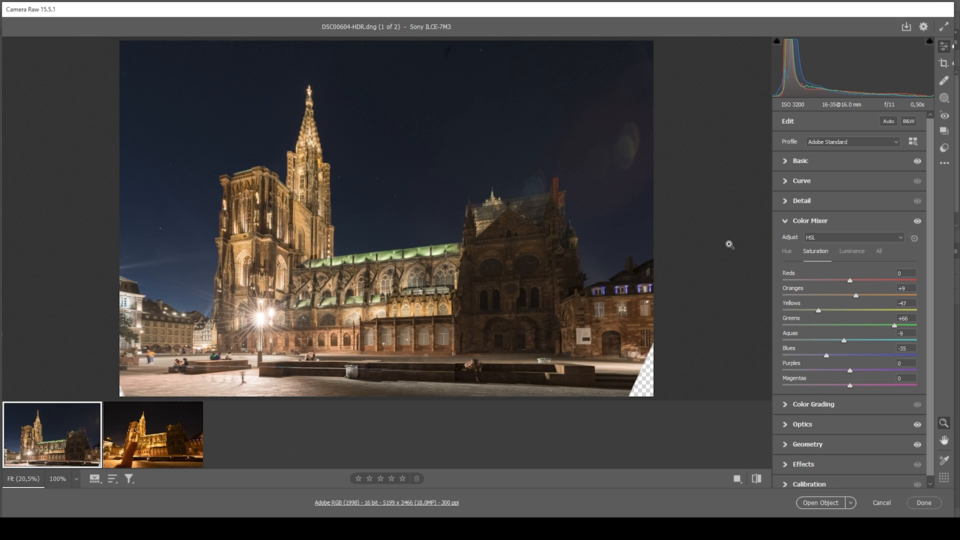
mouse_move(857, 255)
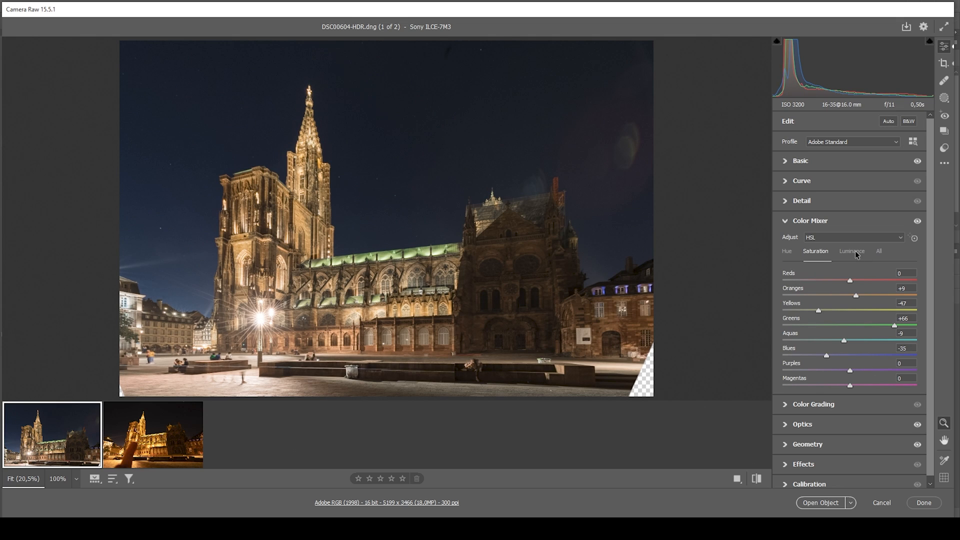
left_click(852, 251)
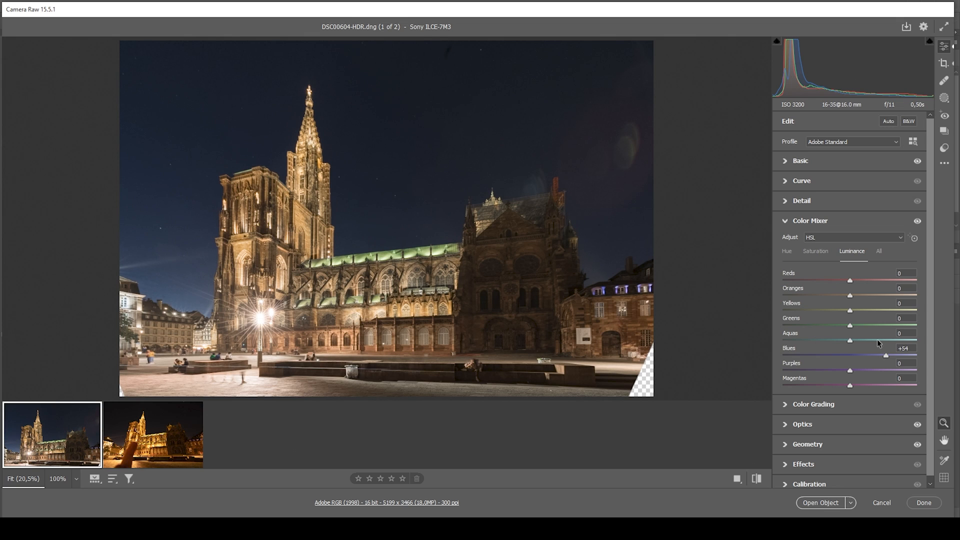
left_click(809, 220)
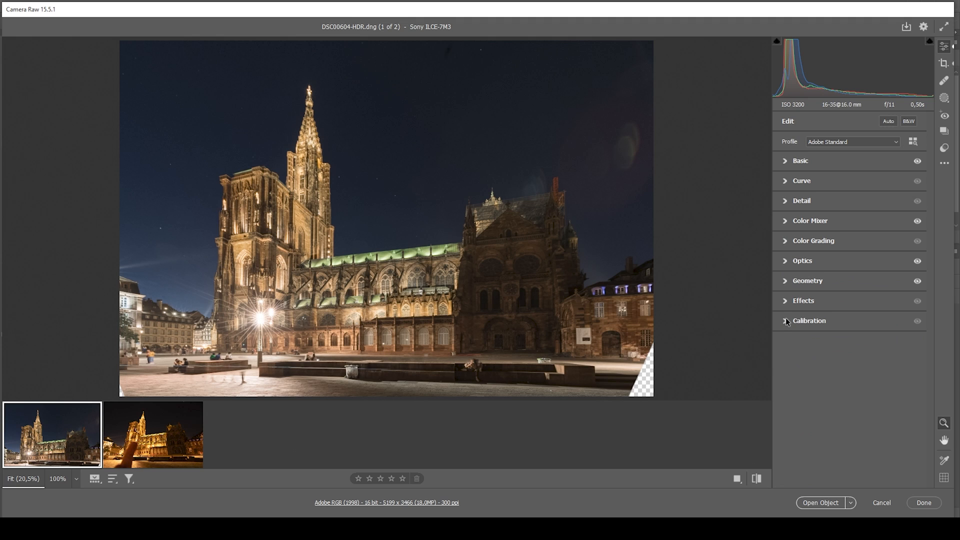
Set Blue Primary calibration to hue -13 and saturation +19
left_click(809, 320)
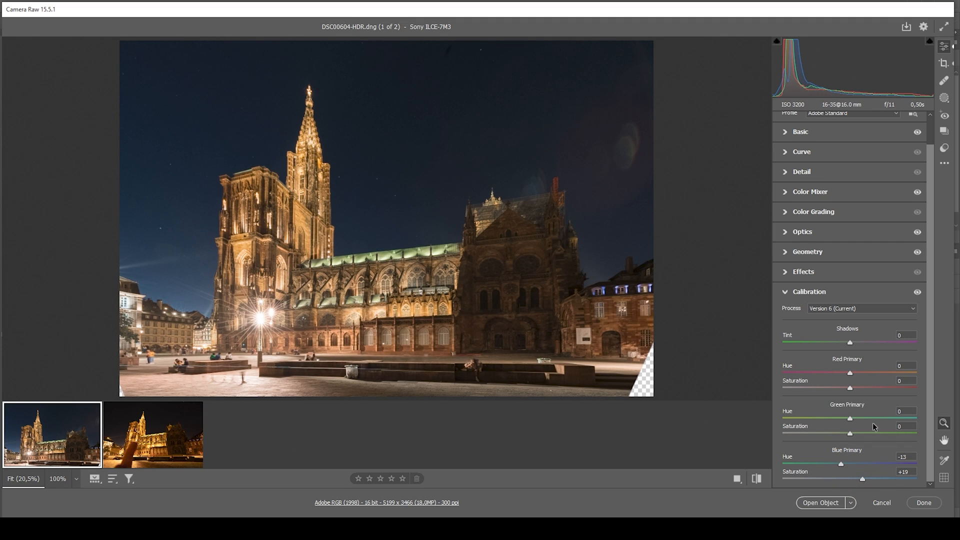
left_click(808, 291)
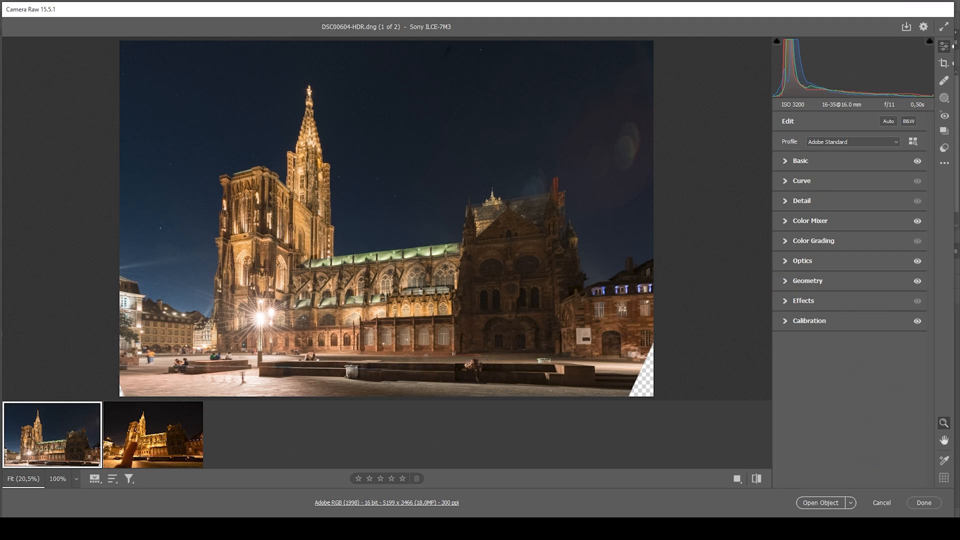
Set sharpening amount 91, radius 0.5, detail 100 and masking 74 in the Detail panel
left_click(801, 201)
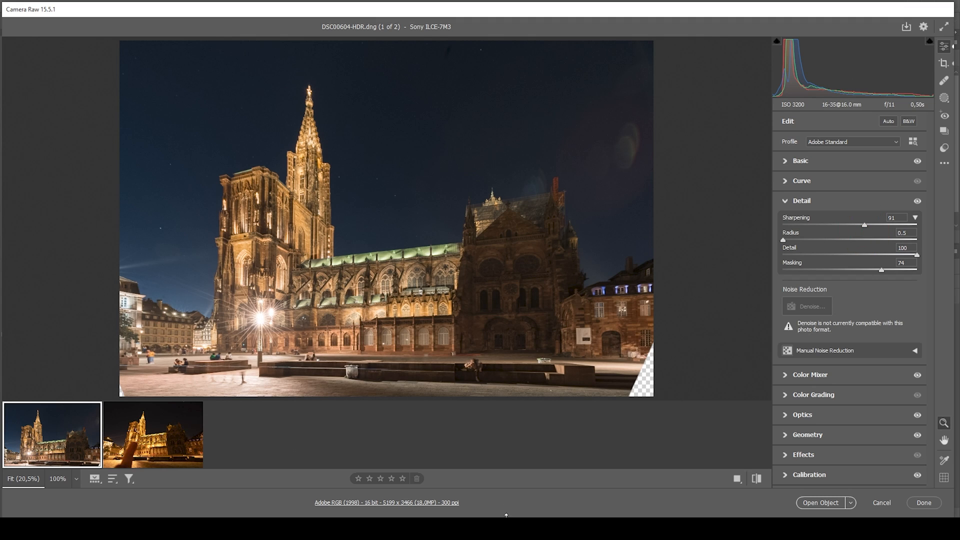
mouse_move(233, 486)
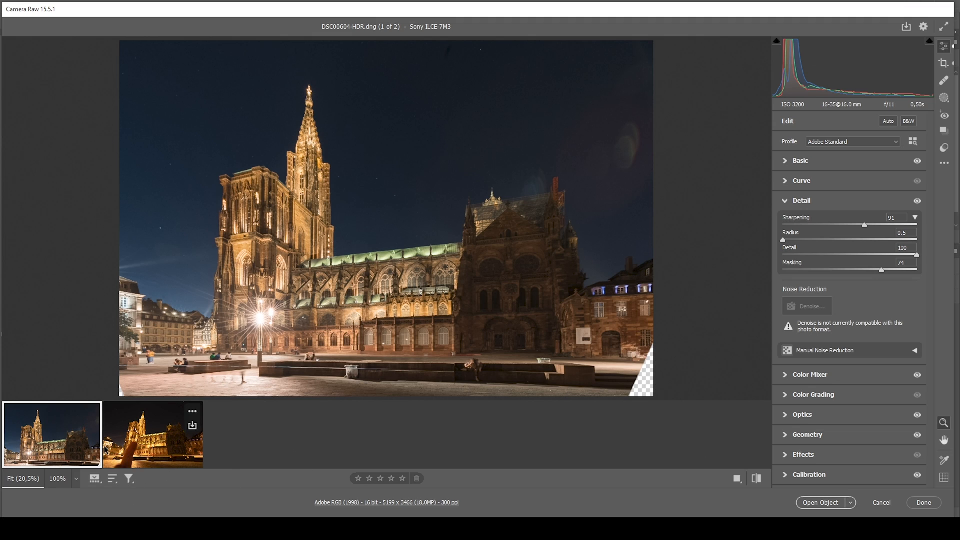
mouse_move(140, 476)
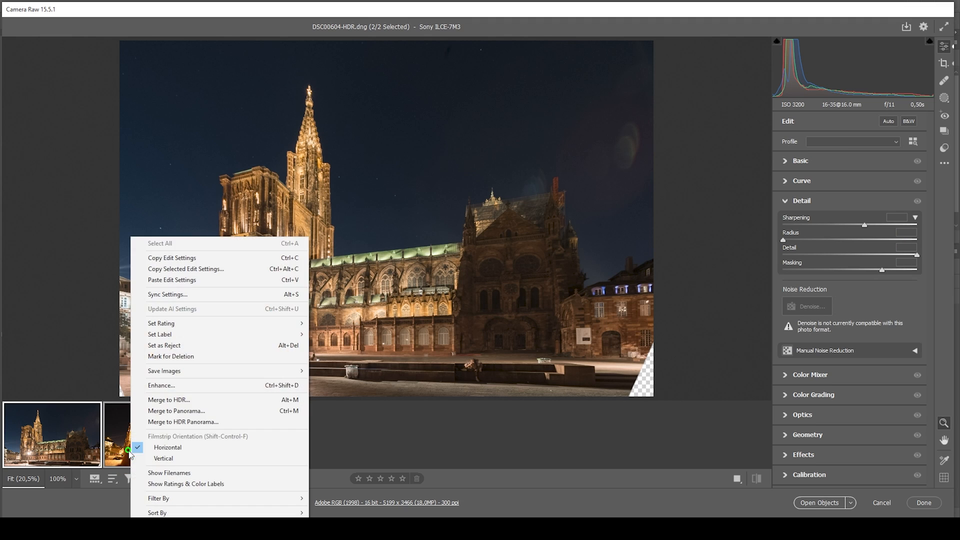
Sync all settings from the first photo to the second, then reselect the first photo
left_click(167, 294)
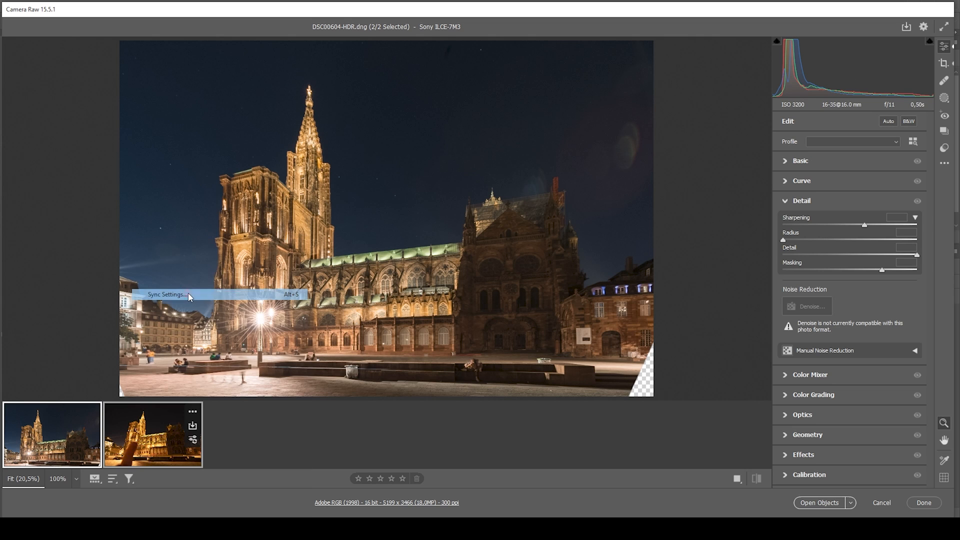
left_click(167, 294)
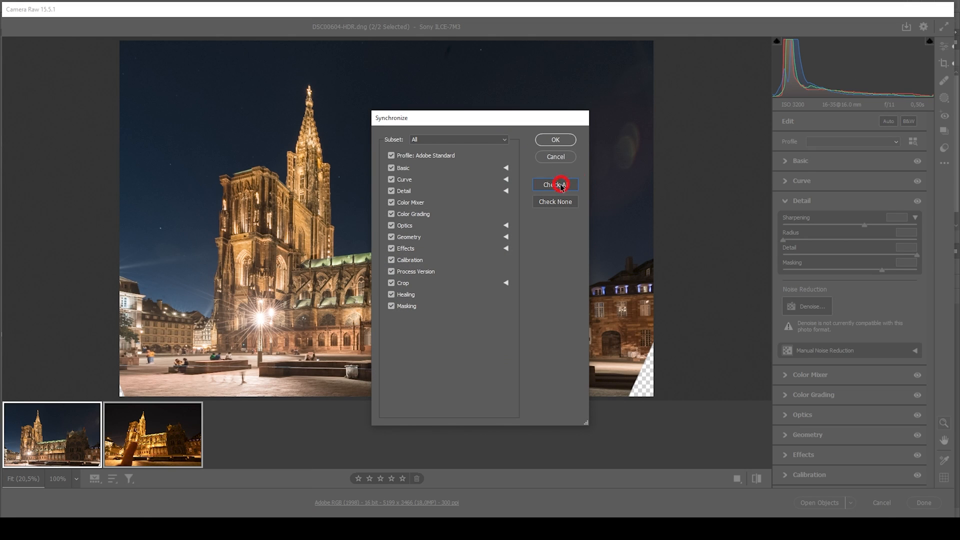
left_click(555, 140)
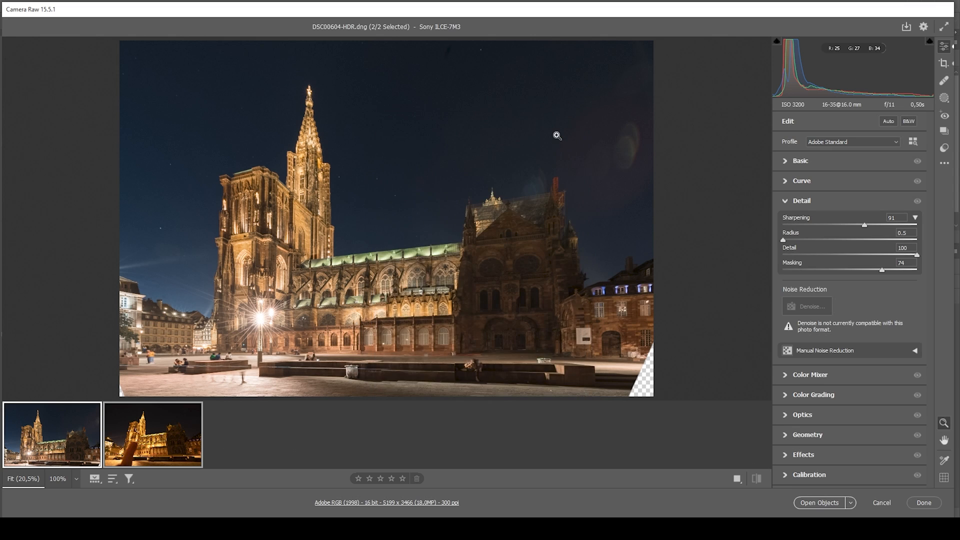
left_click(152, 434)
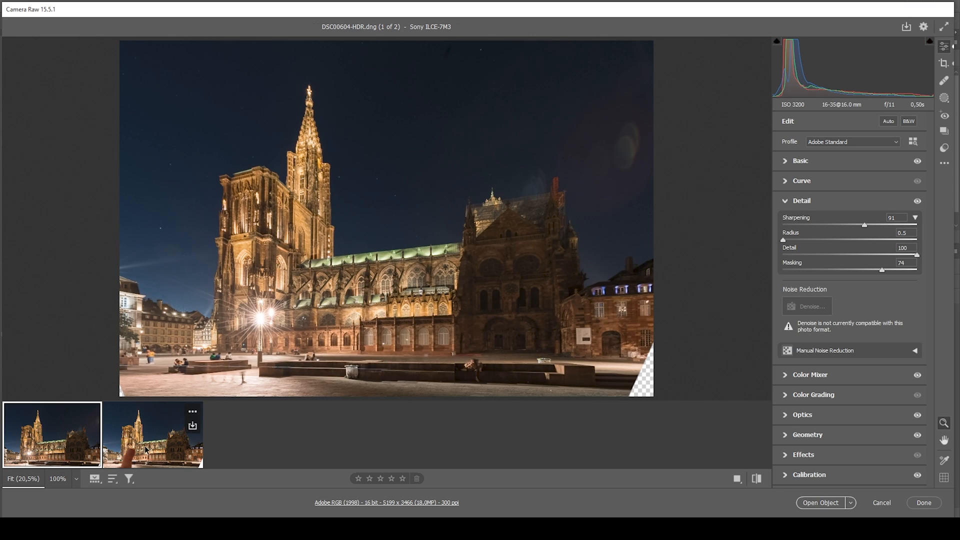
mouse_move(145, 450)
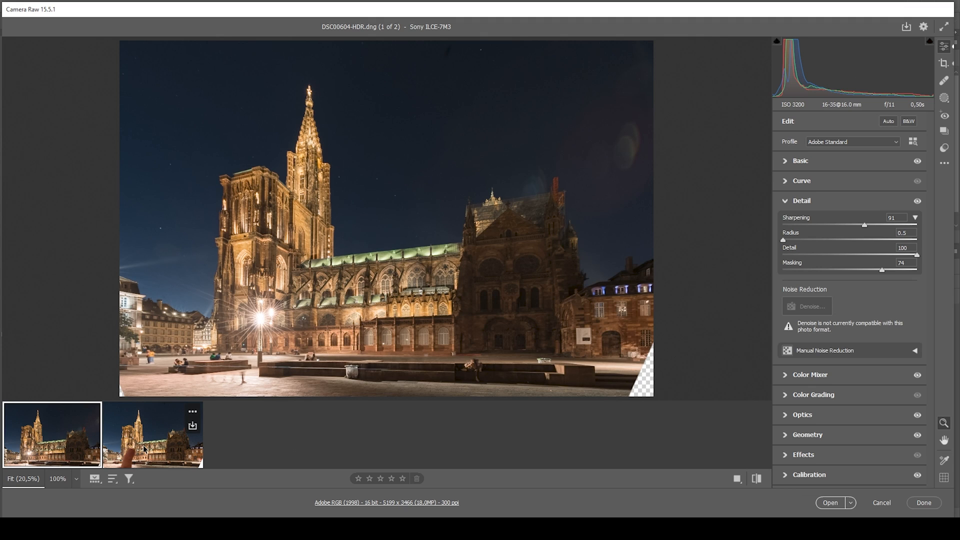
Select both filmstrip images and open them in Photoshop as smart objects
left_click(153, 433)
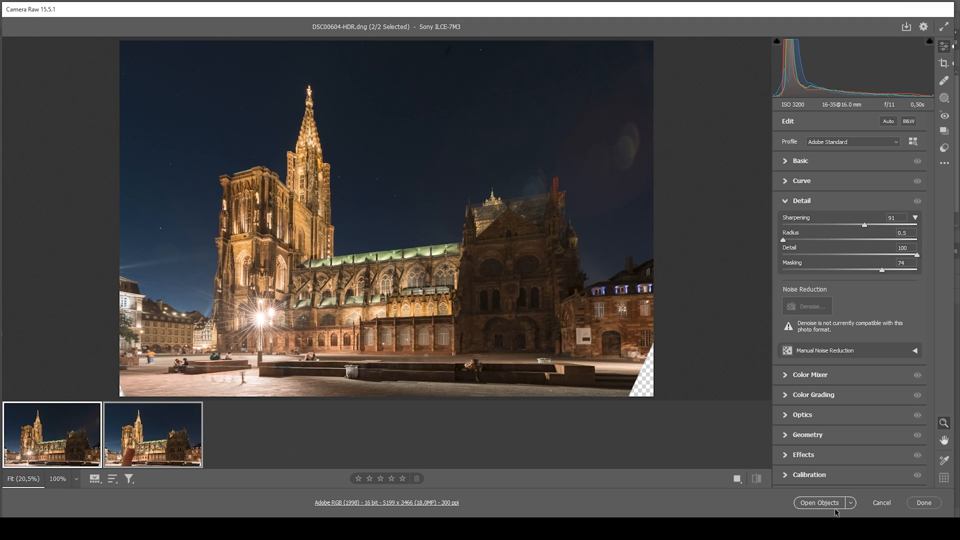
mouse_move(820, 506)
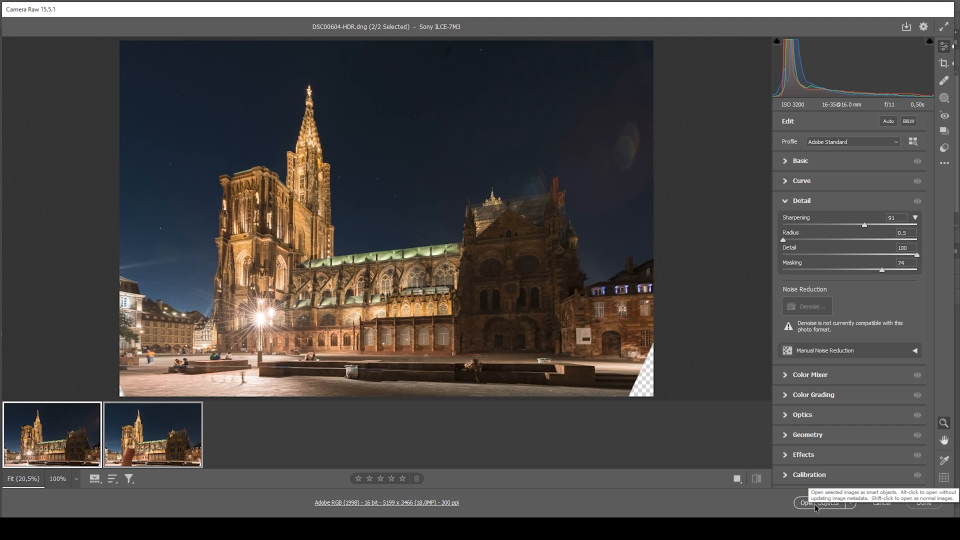
left_click(822, 502)
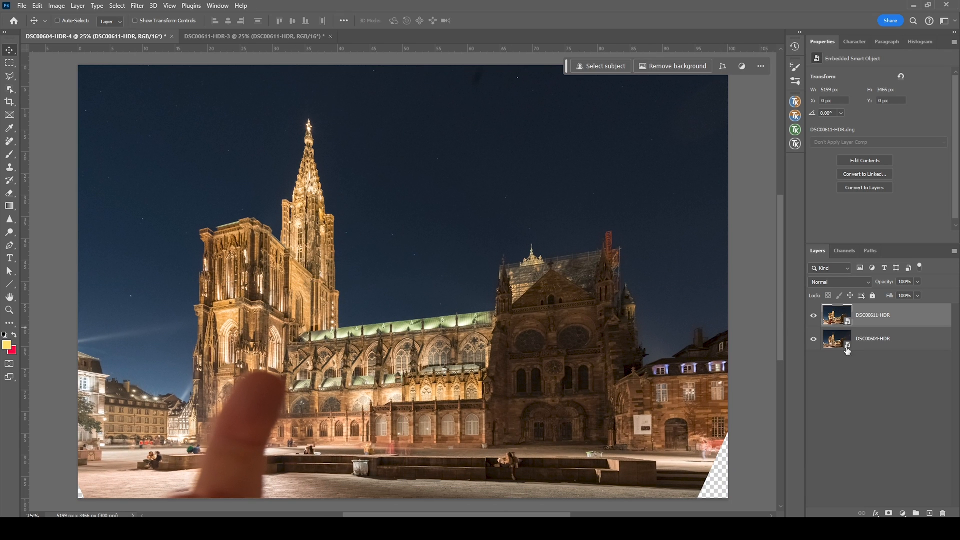
Rasterize the smart-object layer, select both cathedral layers and Auto-Align them with Auto projection
right_click(847, 350)
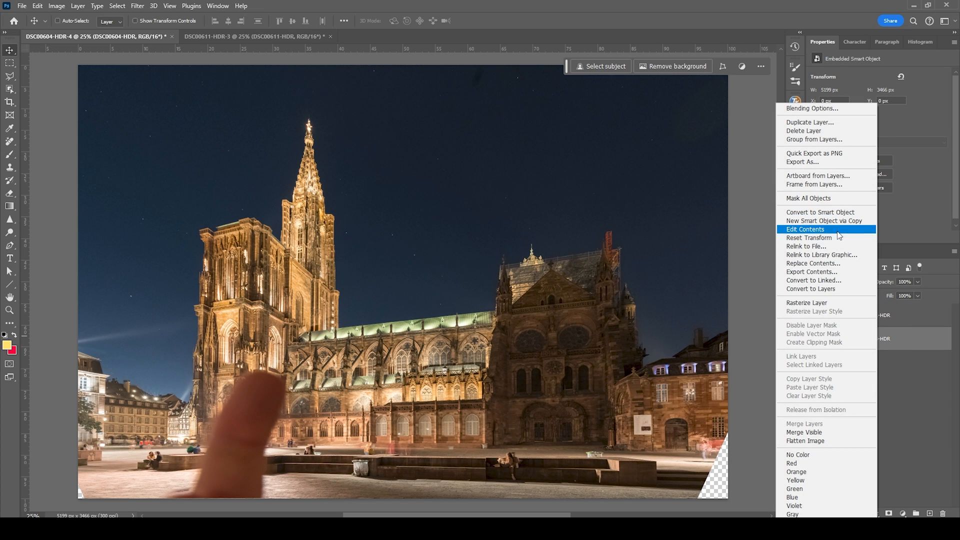
left_click(807, 302)
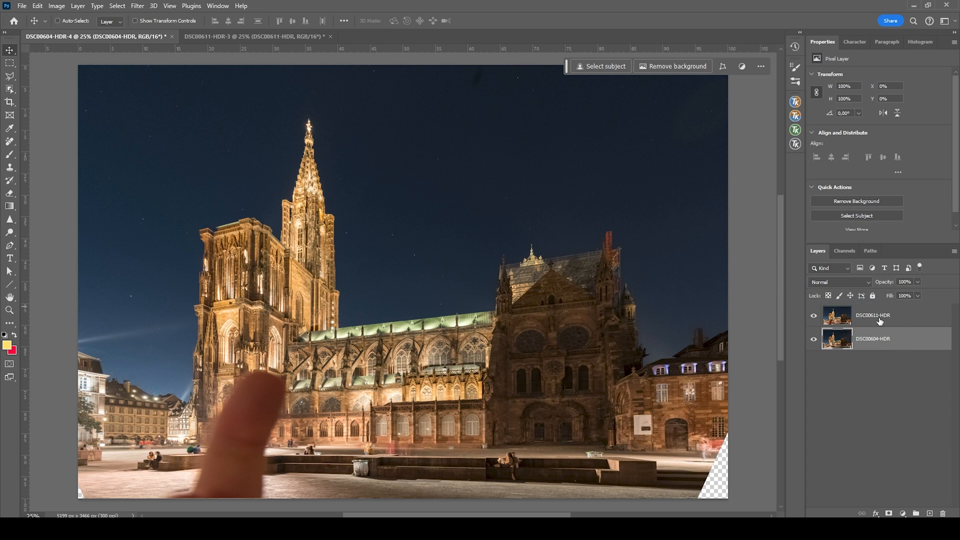
left_click(37, 6)
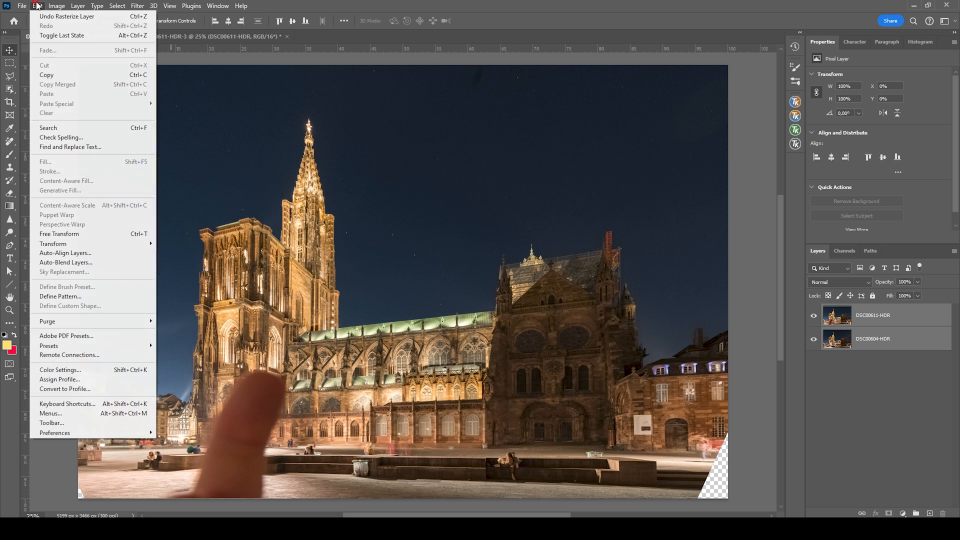
left_click(66, 253)
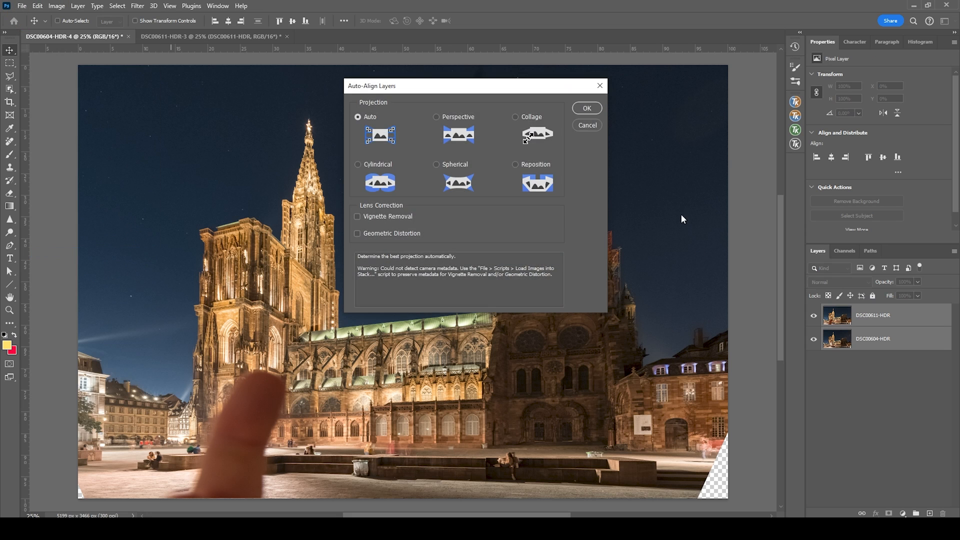
left_click(585, 108)
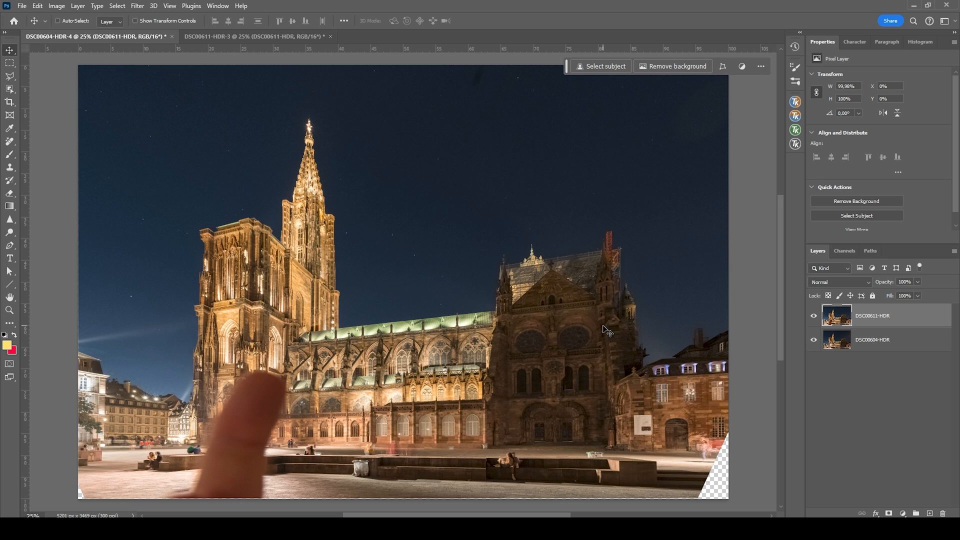
mouse_move(527, 386)
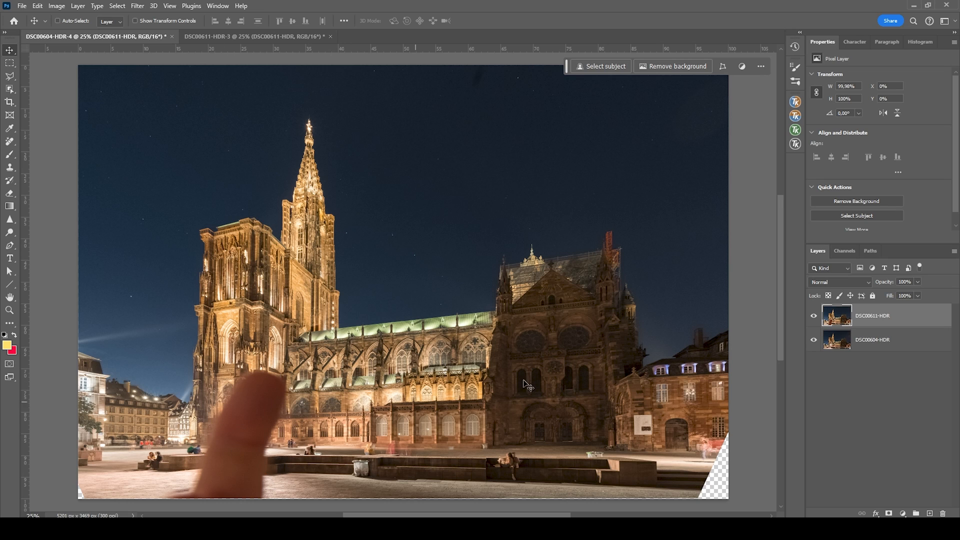
Mask the top layer, brush black over the finger, and toggle visibility to check the blend
left_click(888, 513)
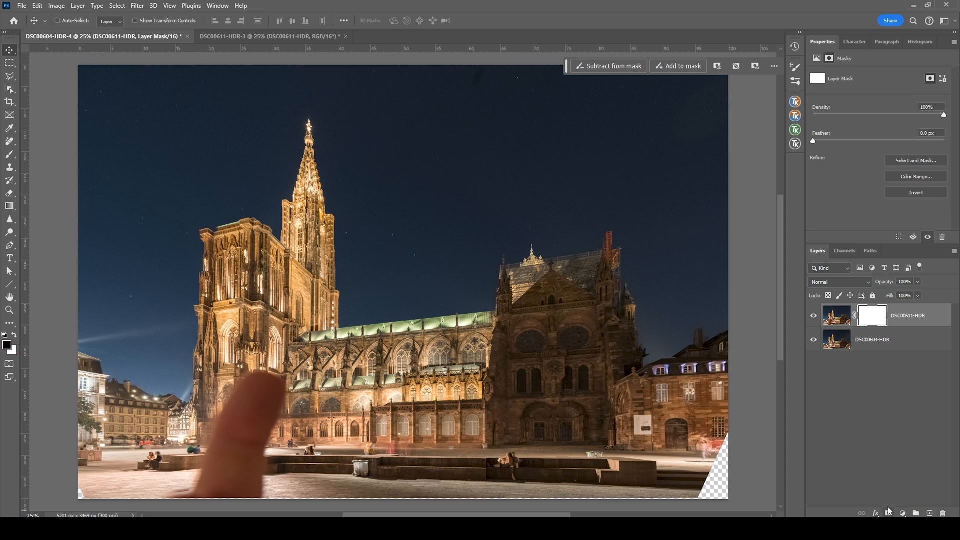
left_click(10, 141)
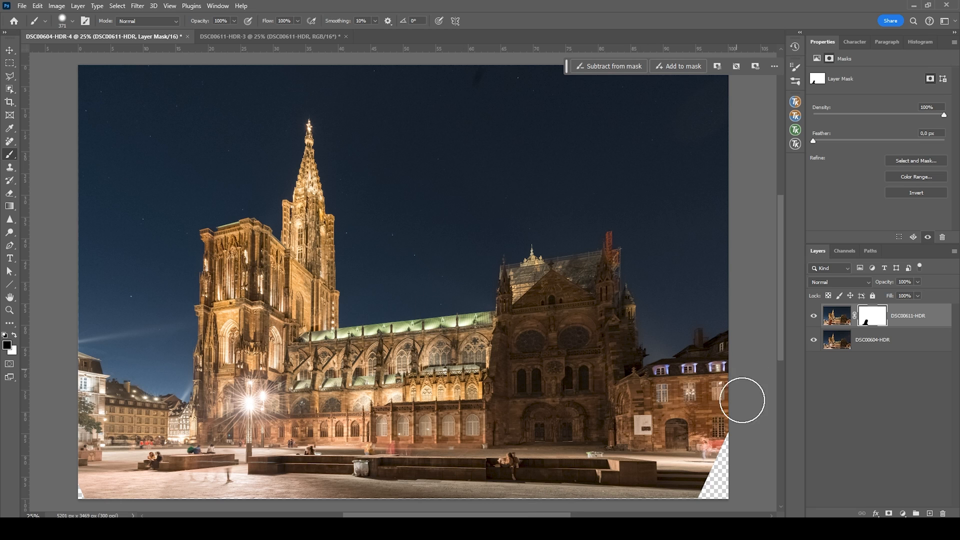
mouse_move(928, 268)
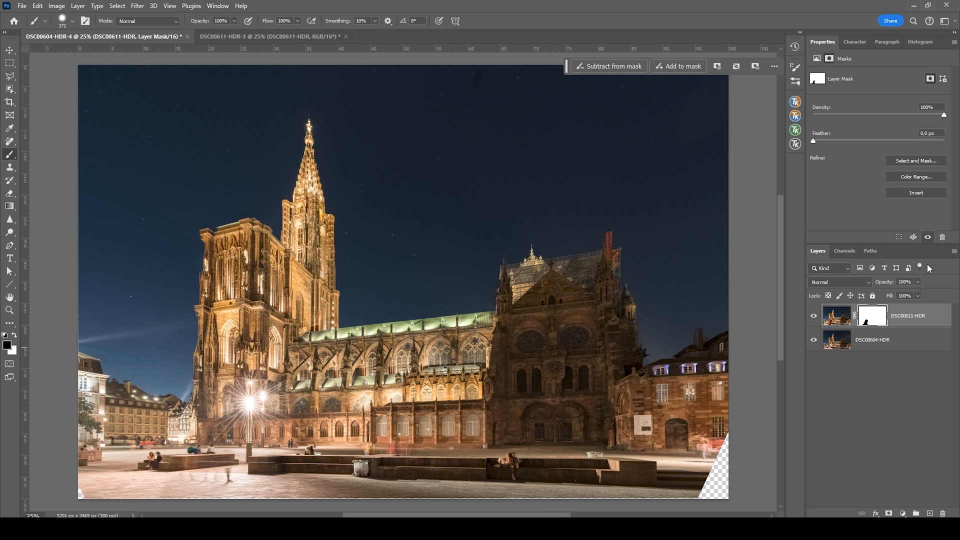
left_click(814, 315)
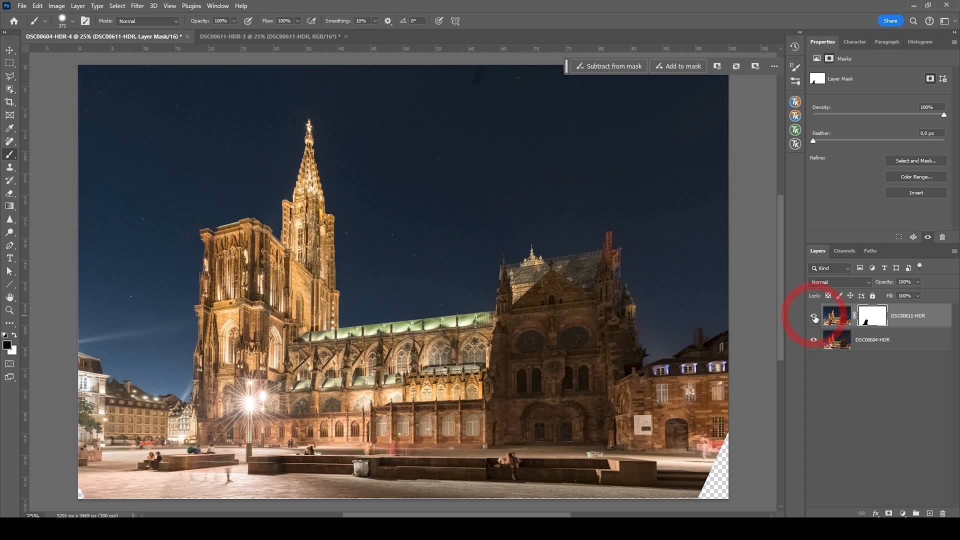
left_click(814, 318)
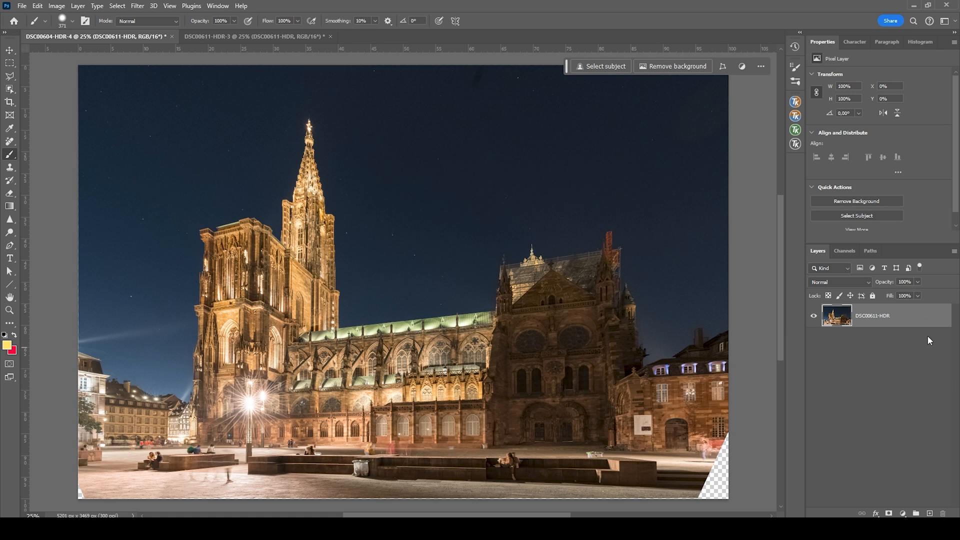
mouse_move(726, 358)
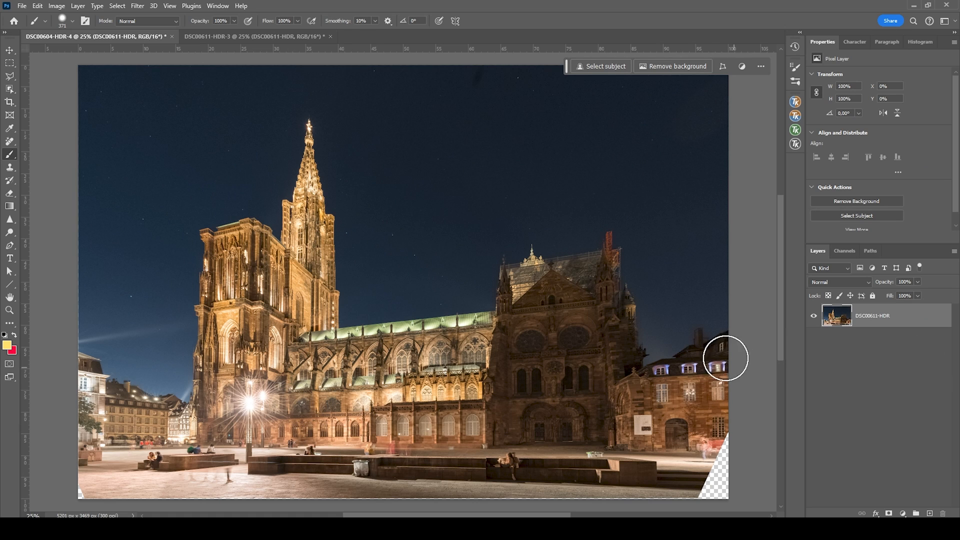
Lasso the transparent bottom and right-corner gaps and fill them with Generative Fill
left_click(10, 62)
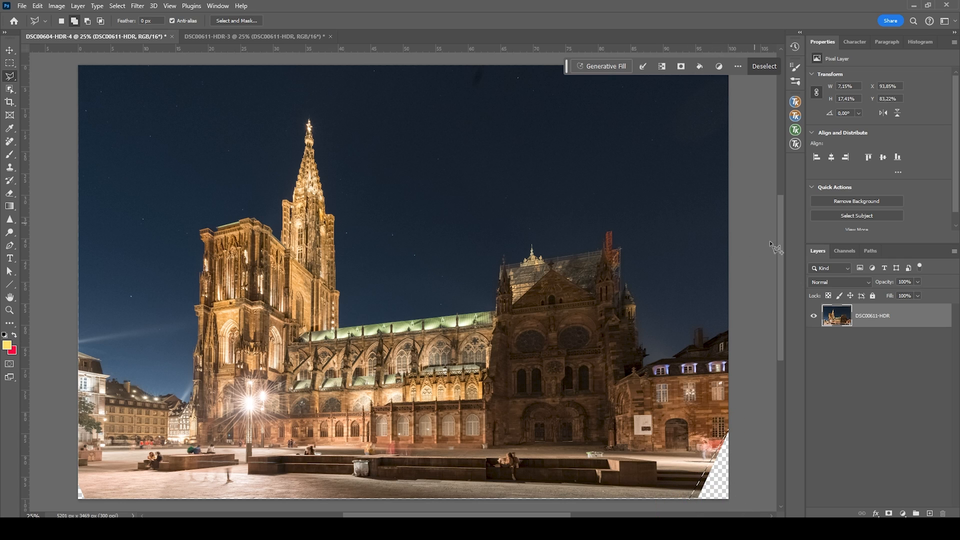
left_click(606, 66)
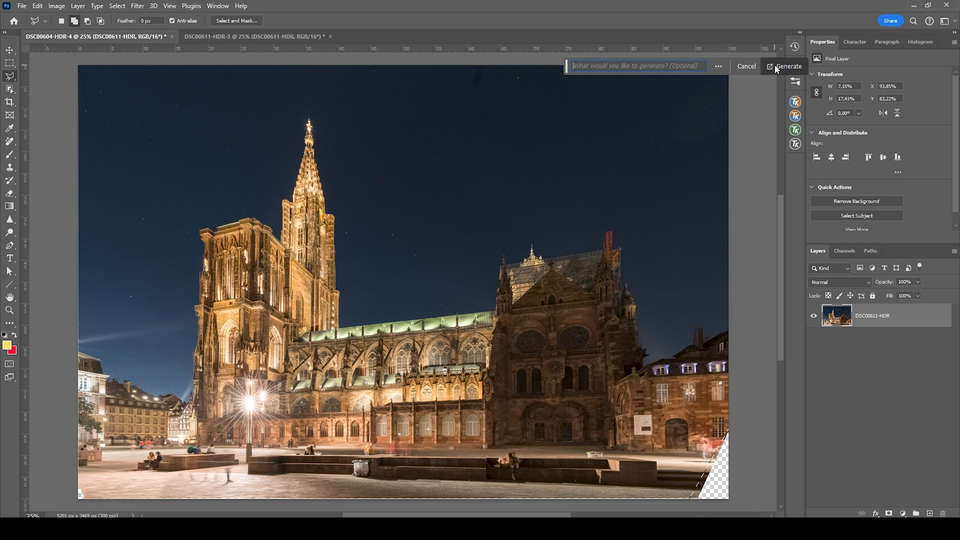
left_click(788, 66)
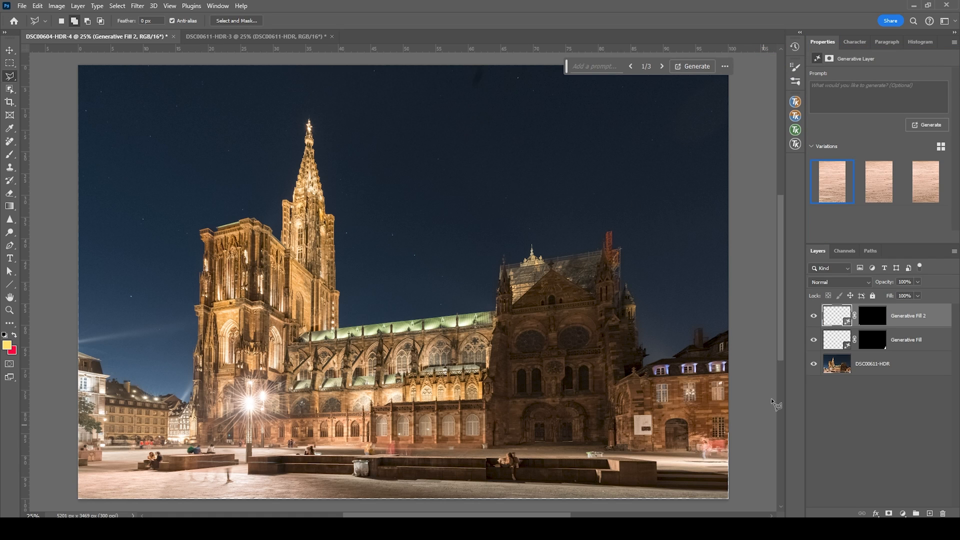
left_click(874, 364)
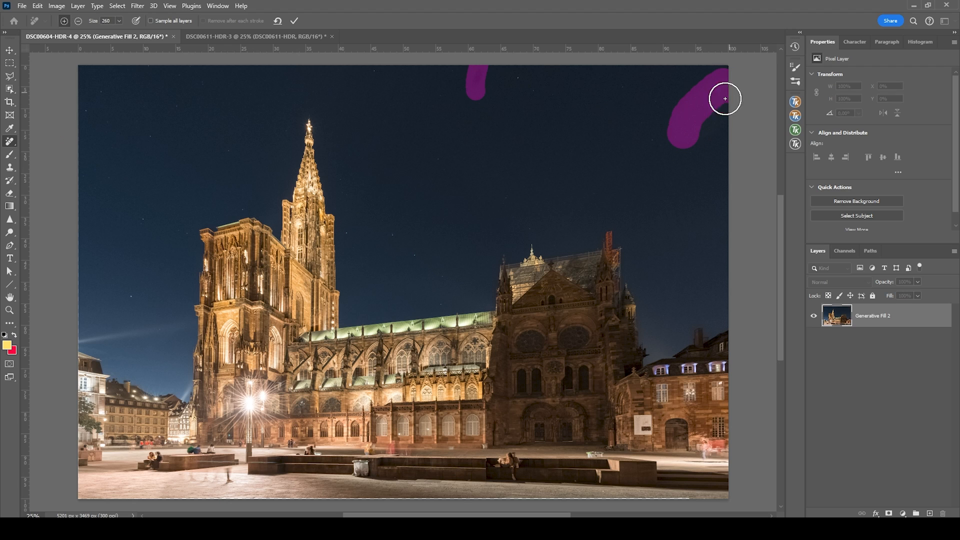
Mark the dark spot in the top-right sky with the Remove tool and apply the removal
left_click(294, 20)
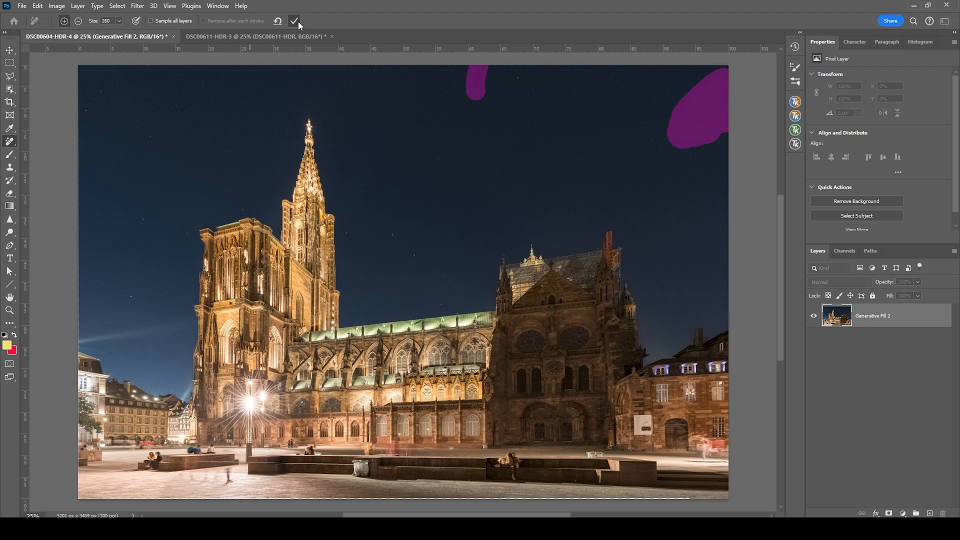
left_click(294, 20)
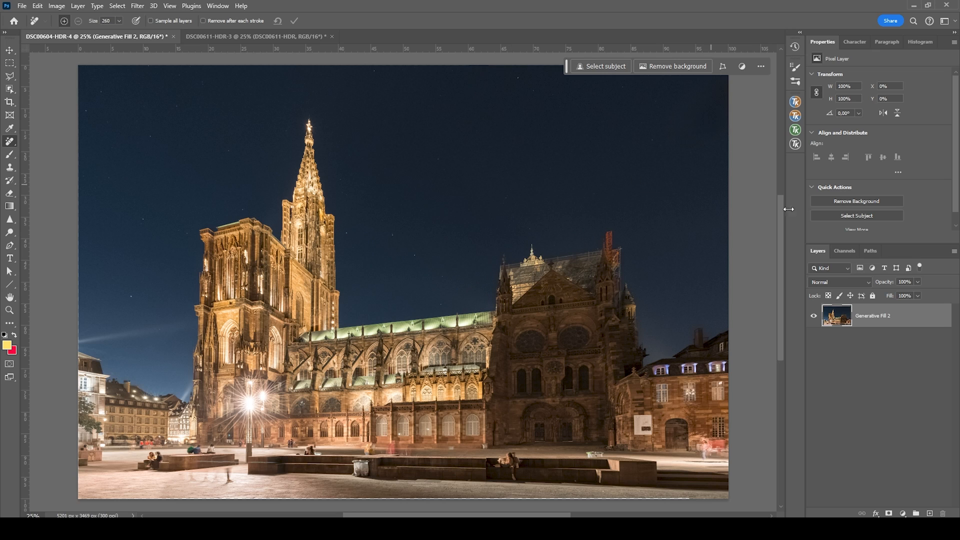
mouse_move(784, 197)
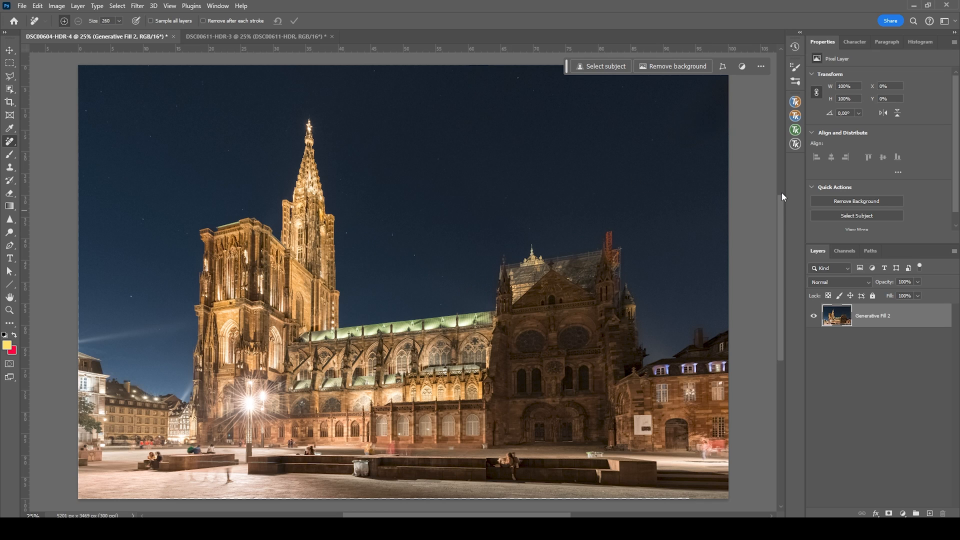